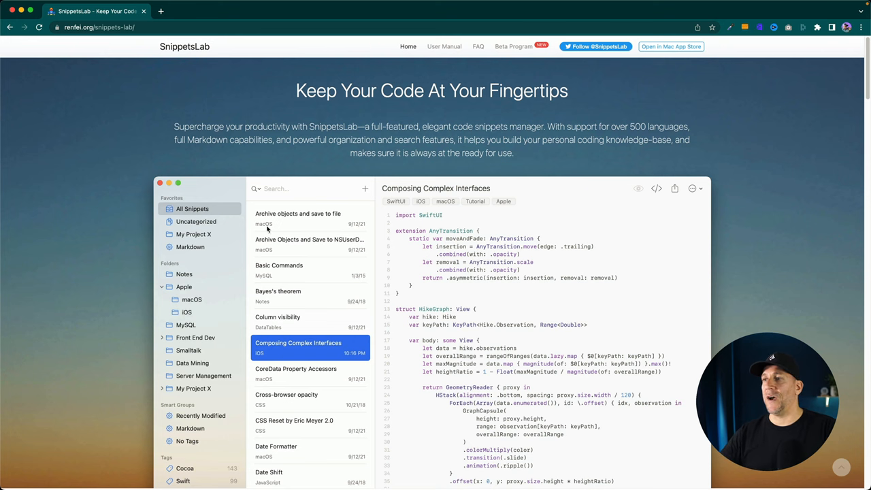
# Step: Scroll the SnippetsLab page past Markdown and Assistant to Customizations and Sync & backup
pyautogui.scroll(-3)
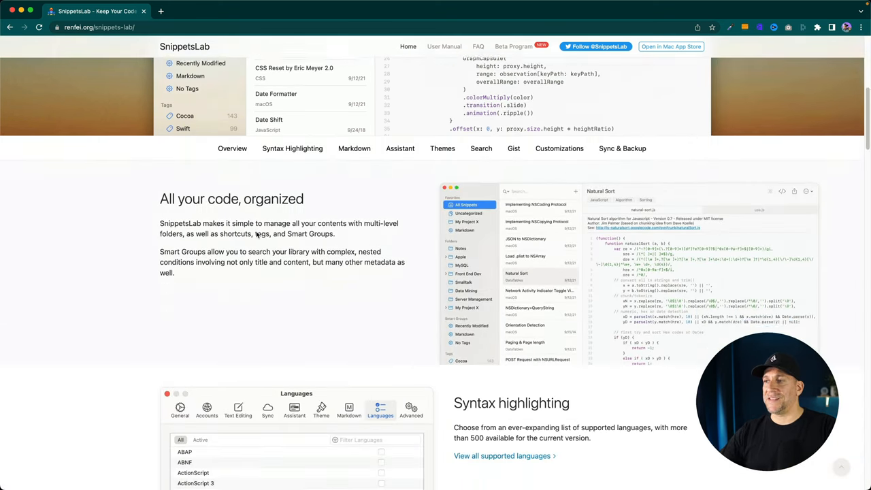
pyautogui.scroll(-3)
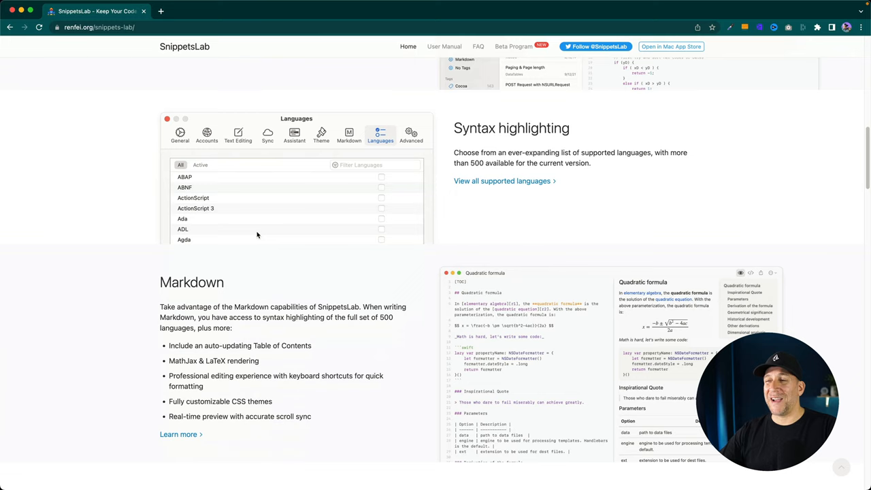
pyautogui.scroll(-3)
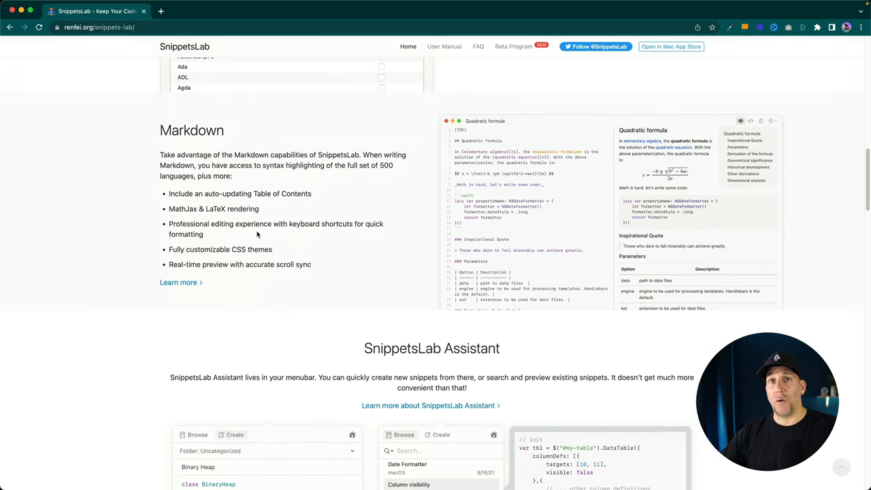
pyautogui.scroll(-3)
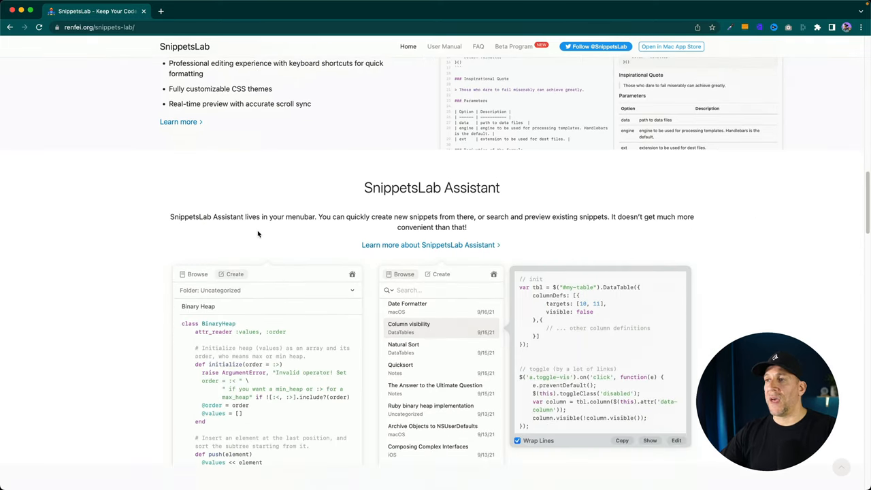
pyautogui.scroll(-3)
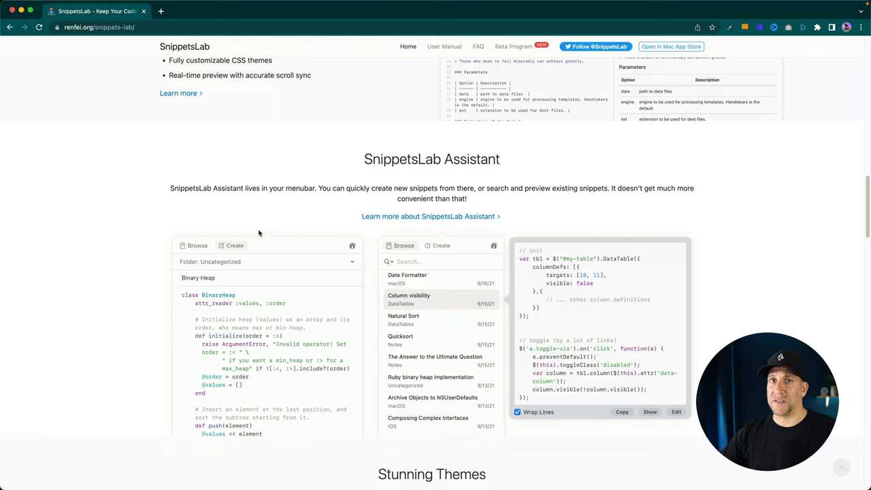
pyautogui.scroll(-3)
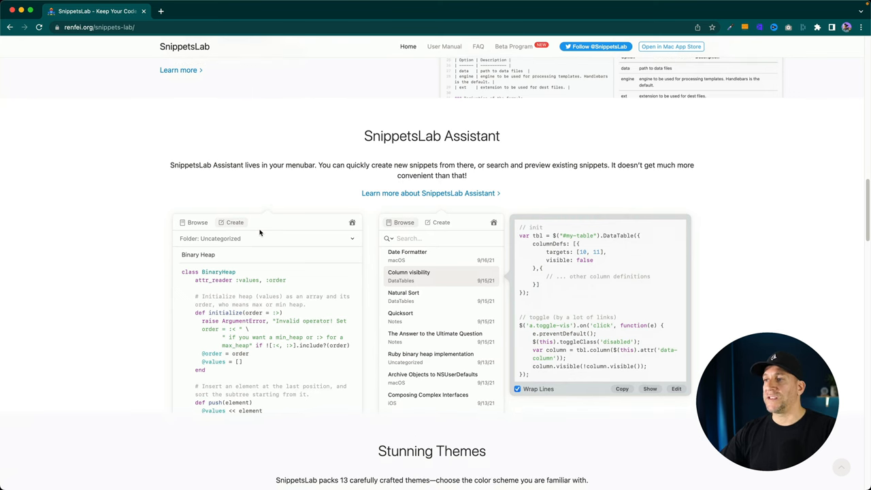
pyautogui.scroll(-3)
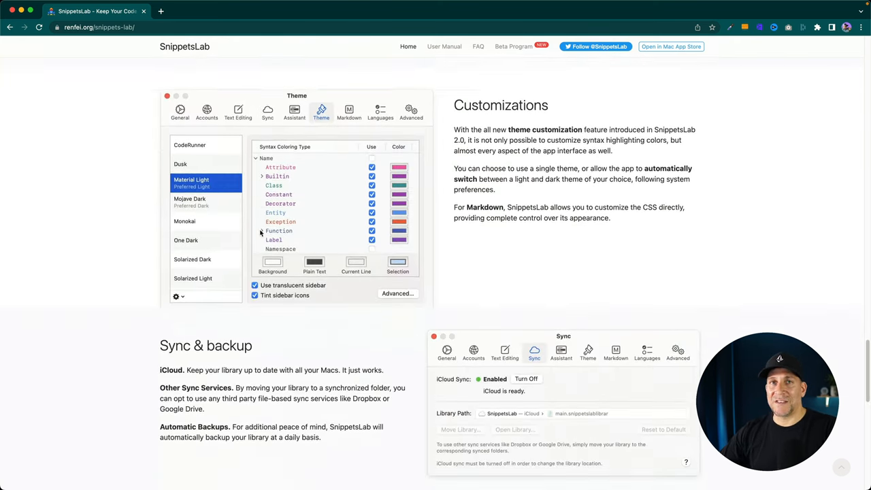
pyautogui.scroll(-3)
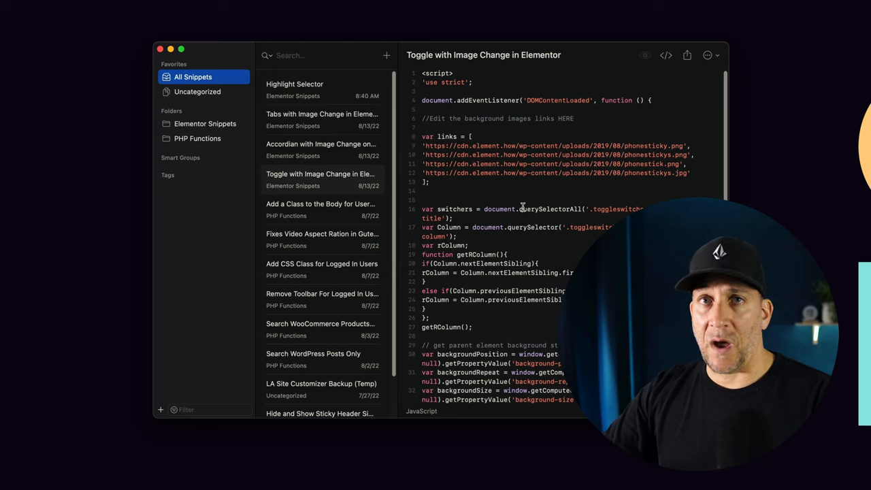
# Step: Scroll through the Toggle with Image Change snippet, then show the Elementor Snippets folder
pyautogui.scroll(-3)
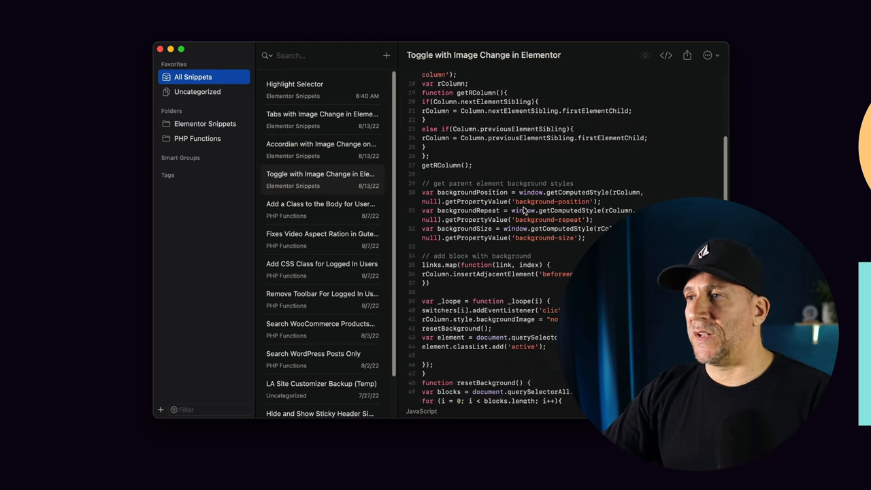
pyautogui.scroll(-3)
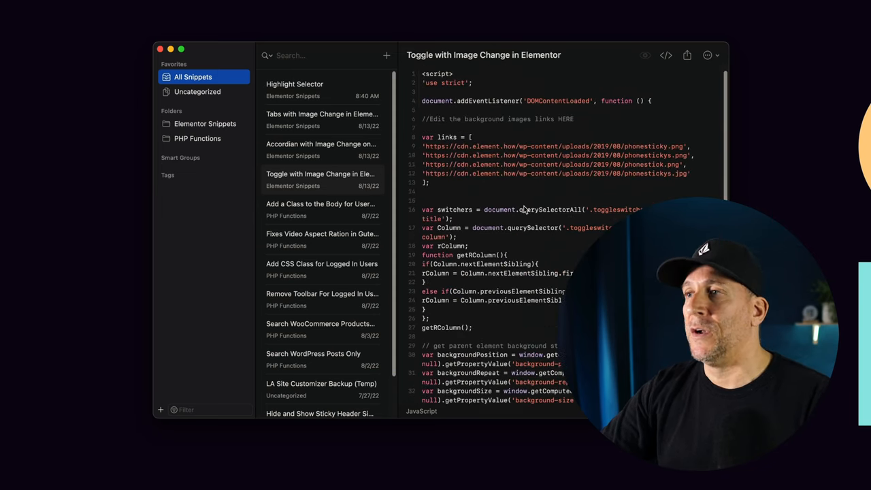
pyautogui.click(205, 123)
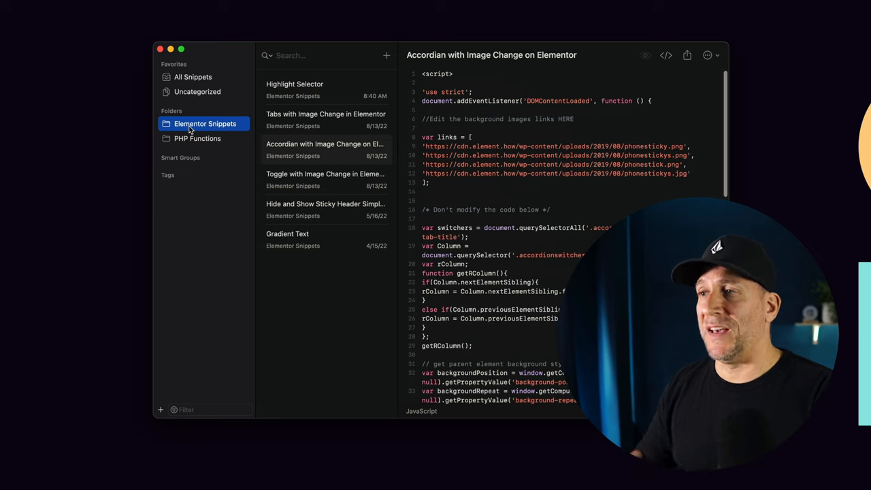
# Step: View the Tabs and Sticky Header snippets, select the script, then show PHP Functions
pyautogui.click(326, 113)
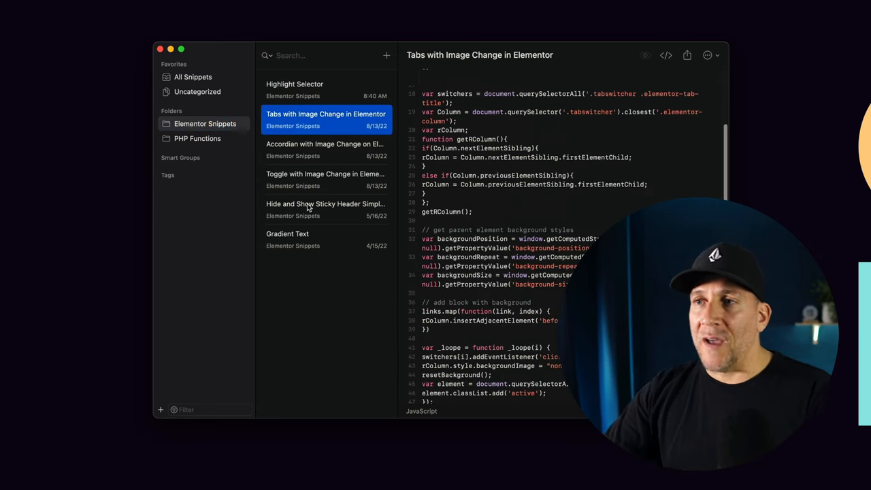
pyautogui.click(325, 207)
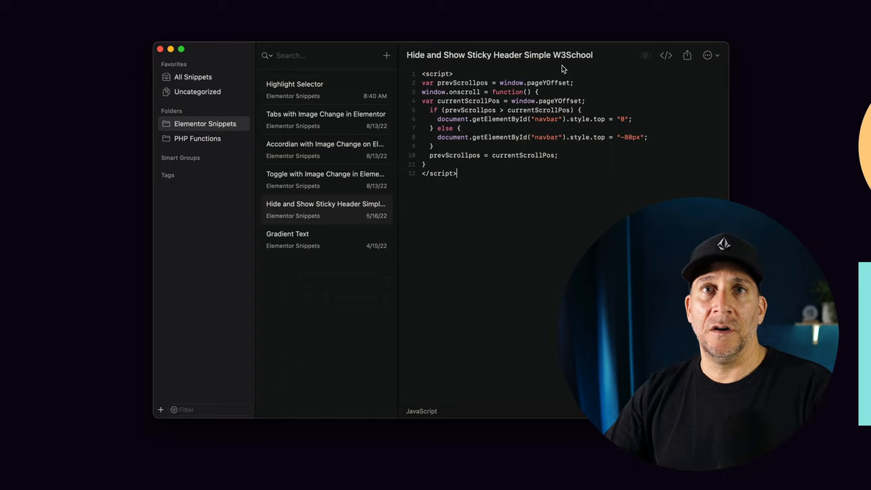
pyautogui.moveTo(571, 70)
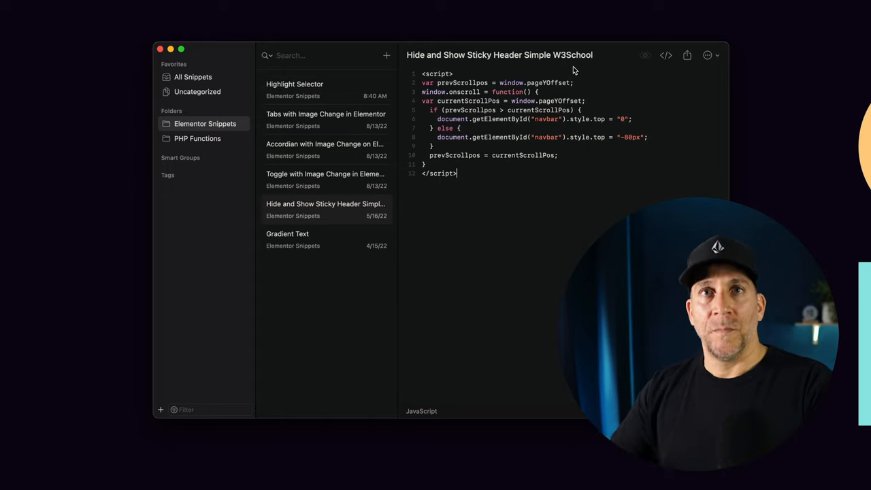
pyautogui.moveTo(425, 82); pyautogui.dragTo(457, 172)
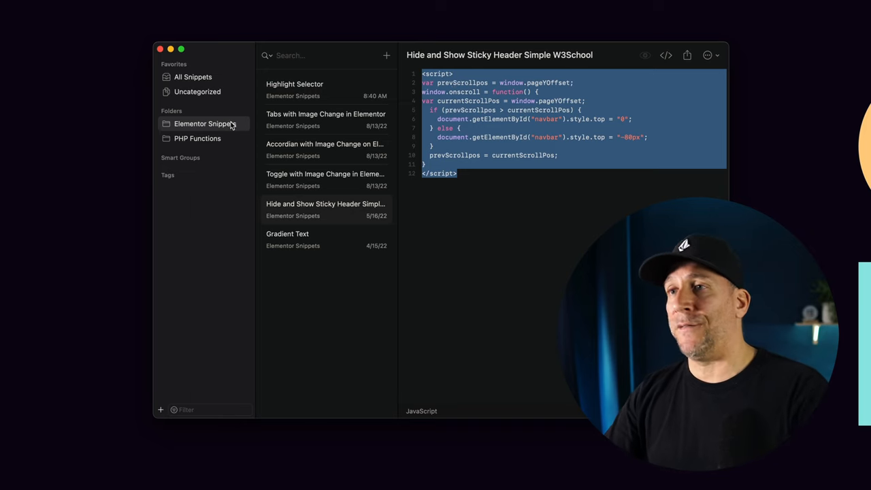
pyautogui.click(197, 138)
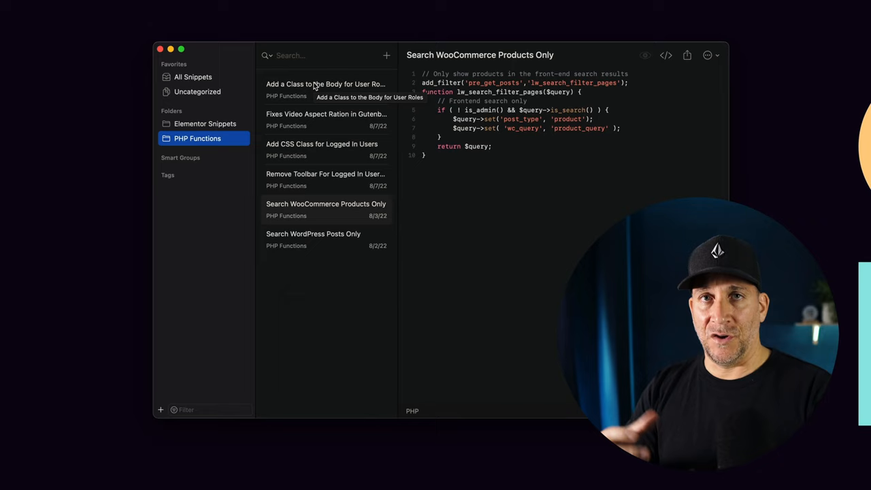
pyautogui.moveTo(300, 115)
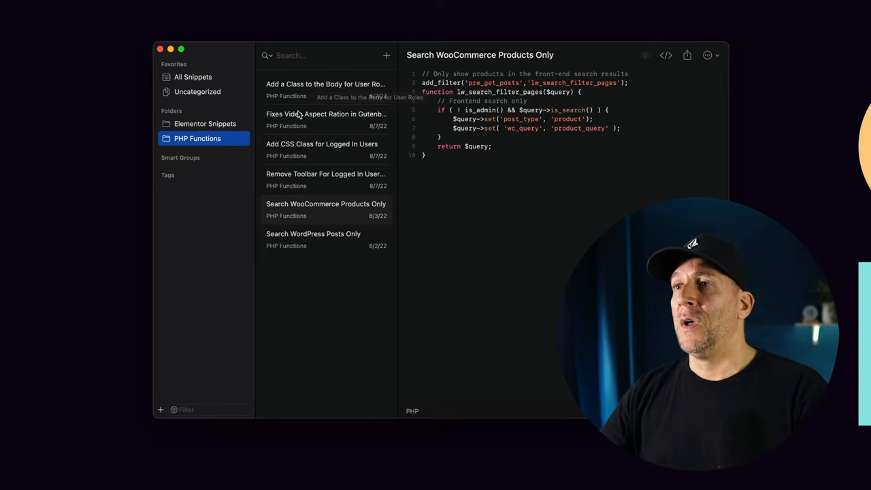
# Step: Open the Gutenberg video aspect ratio snippet, then the CSS class for logged-in users snippet
pyautogui.click(326, 119)
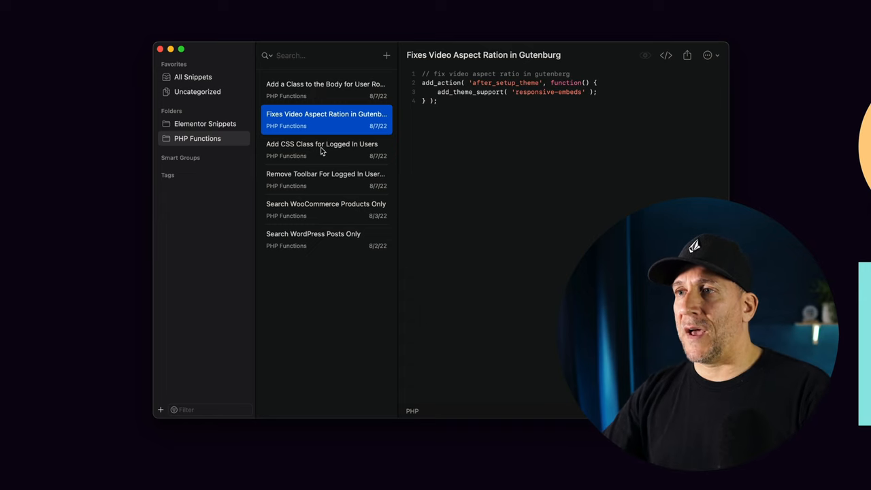
pyautogui.click(323, 143)
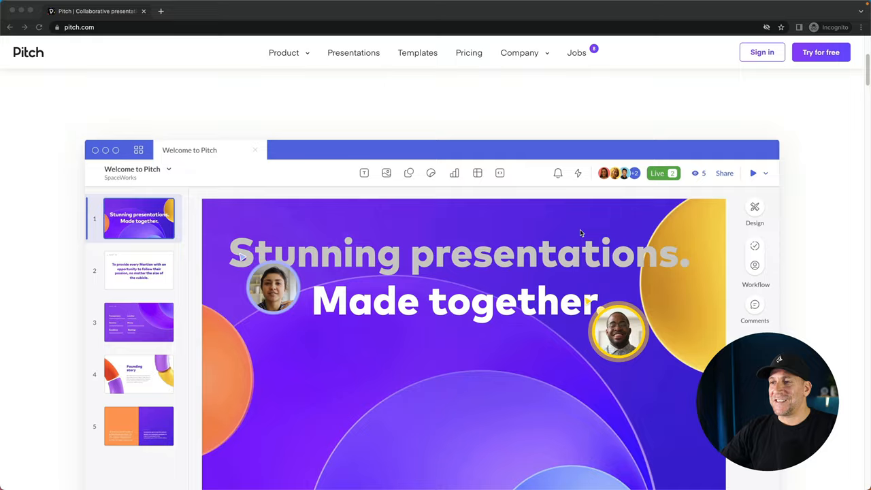
# Step: Scroll pitch.com to the One workspace section and show the Sales Decks example
pyautogui.scroll(-3)
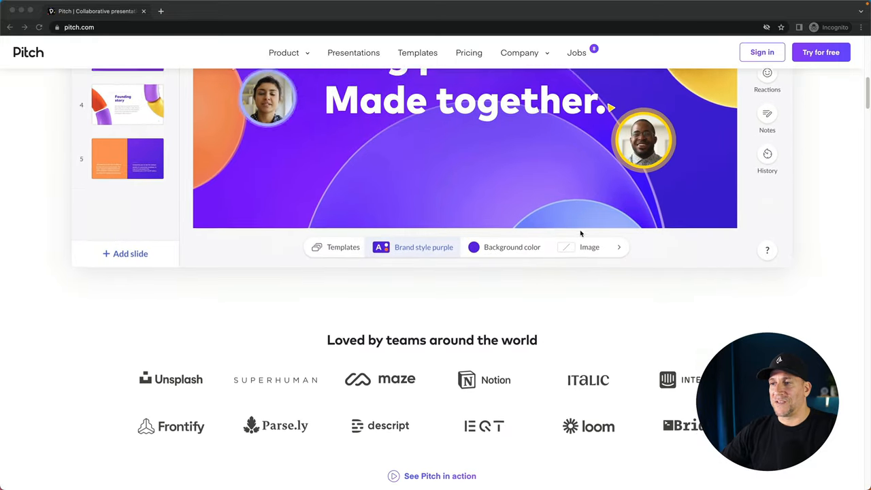
pyautogui.scroll(-3)
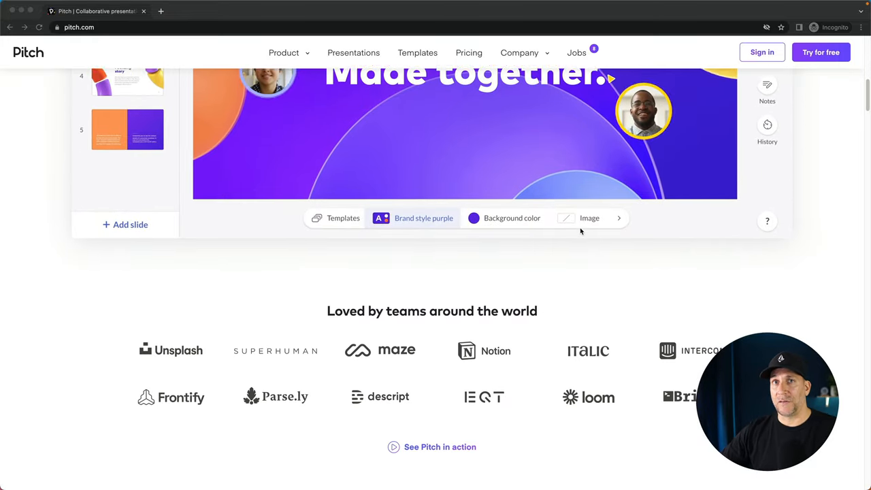
pyautogui.scroll(-3)
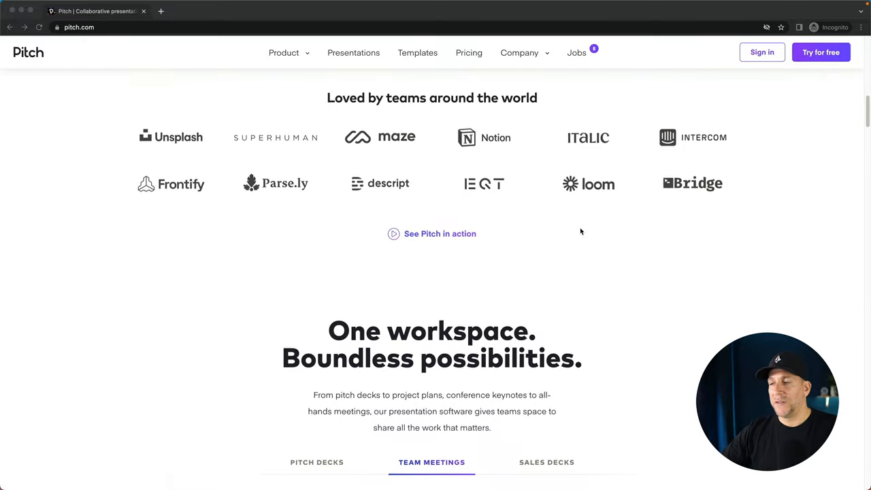
pyautogui.scroll(-3)
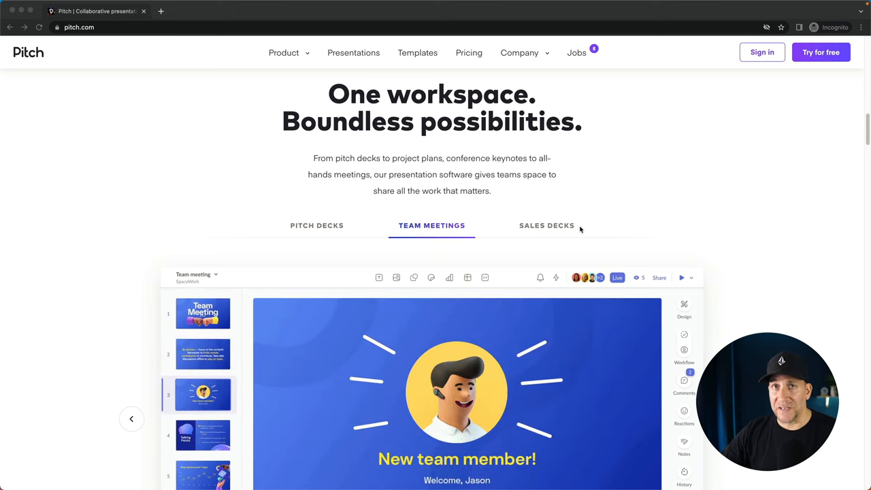
pyautogui.click(202, 434)
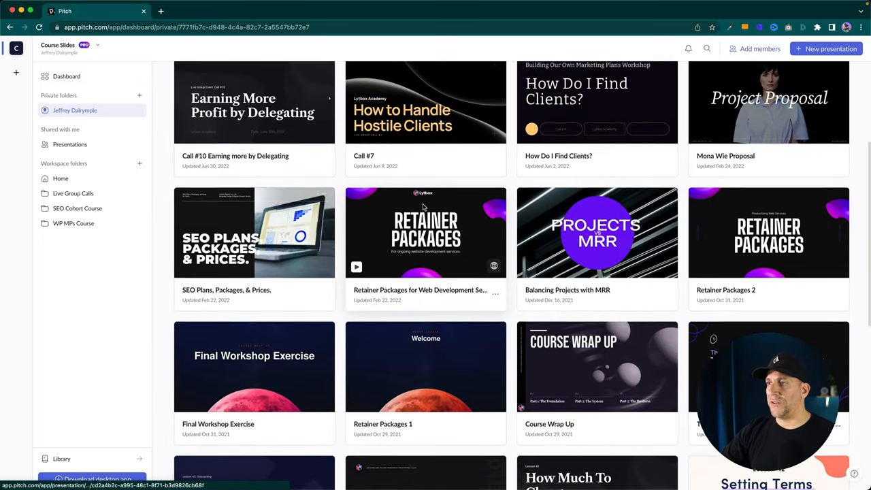
# Step: Scroll the Pitch dashboard to the SEO Plans, Packages, & Prices presentation
pyautogui.scroll(-3)
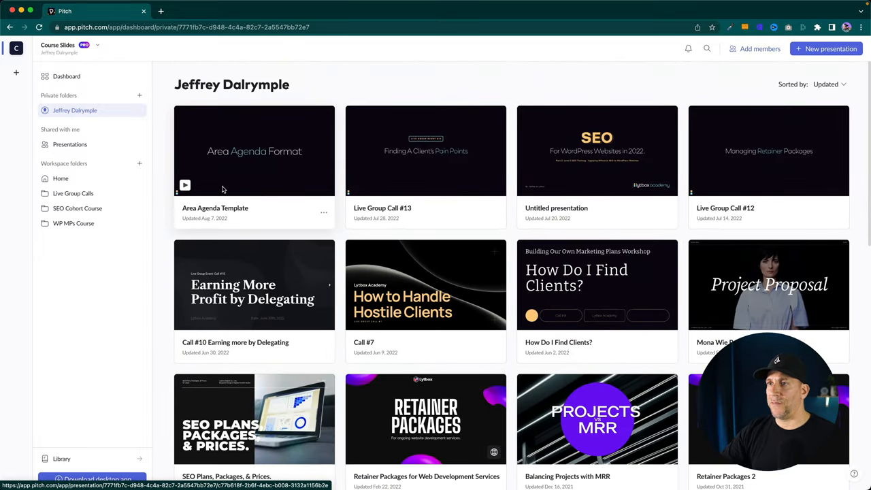
pyautogui.moveTo(768, 292)
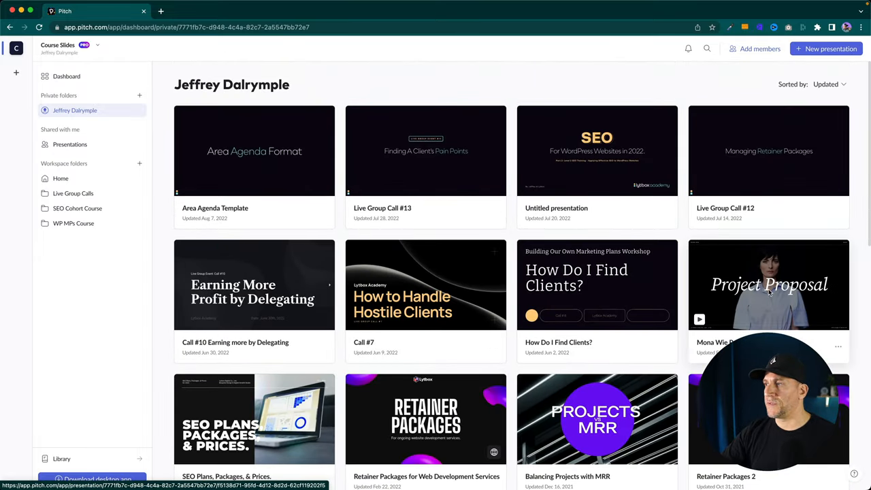
pyautogui.scroll(-3)
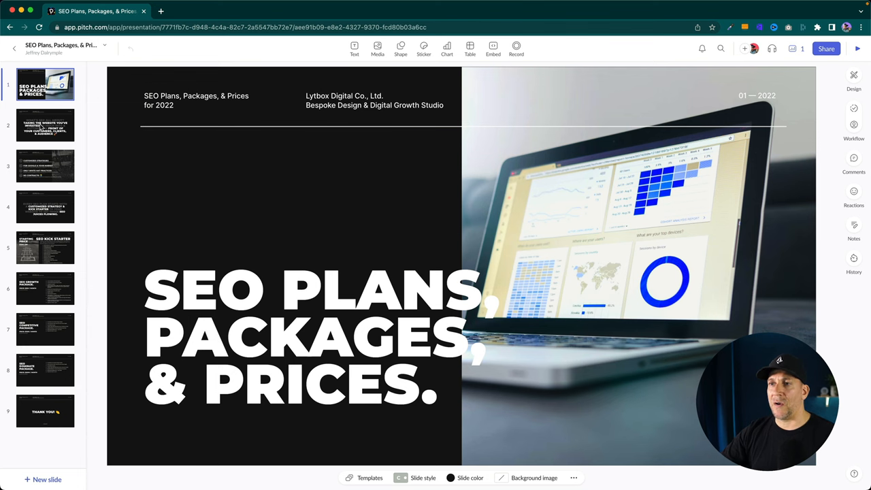
# Step: Step through the SEO slides up to Dominate Package, then return to the dashboard
pyautogui.click(45, 124)
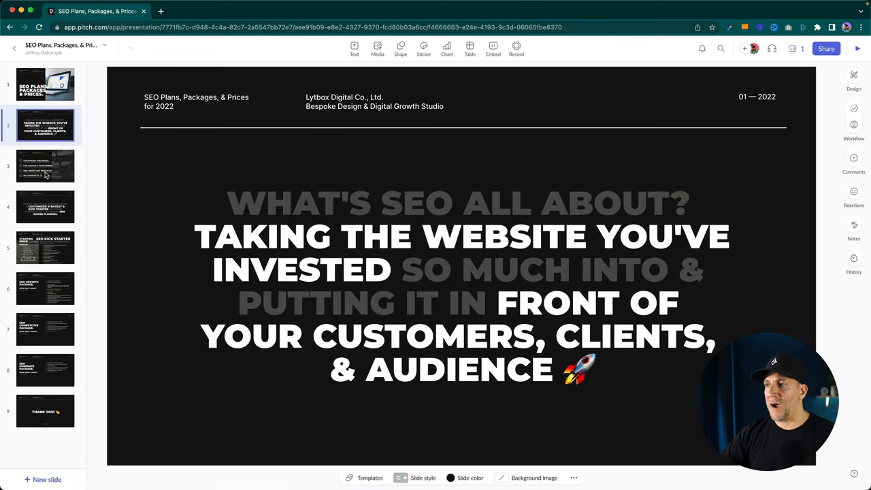
pyautogui.click(45, 206)
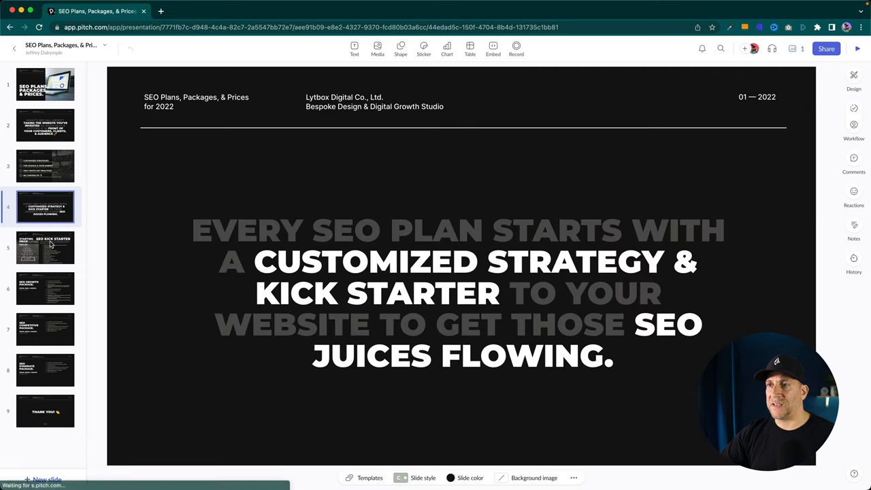
pyautogui.click(46, 288)
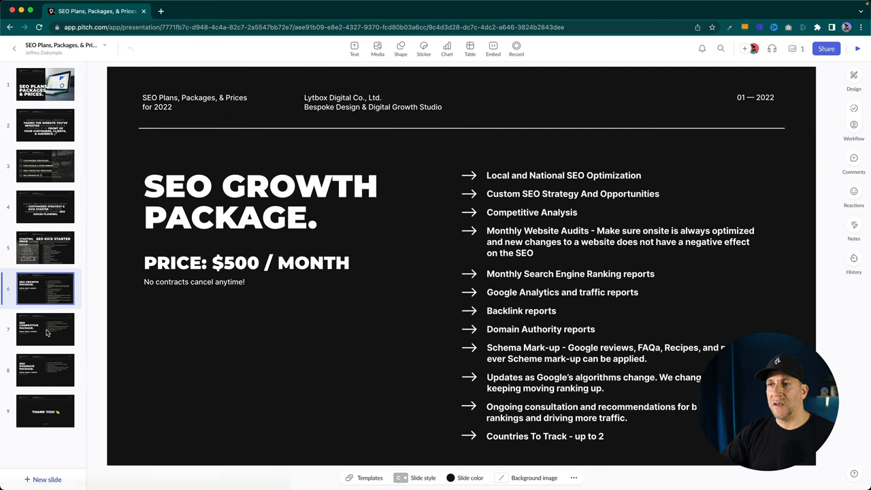
pyautogui.click(45, 369)
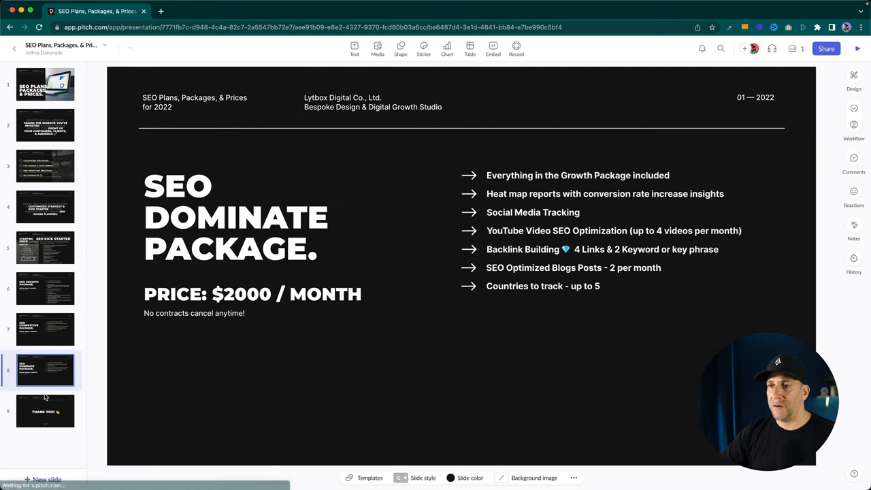
pyautogui.click(45, 411)
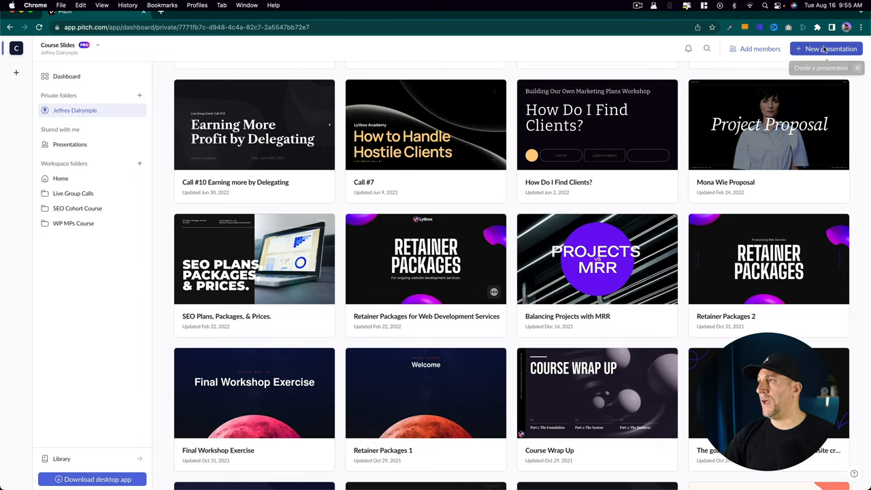
# Step: Start a new presentation and scroll through Pitch's All templates gallery and back up
pyautogui.click(829, 48)
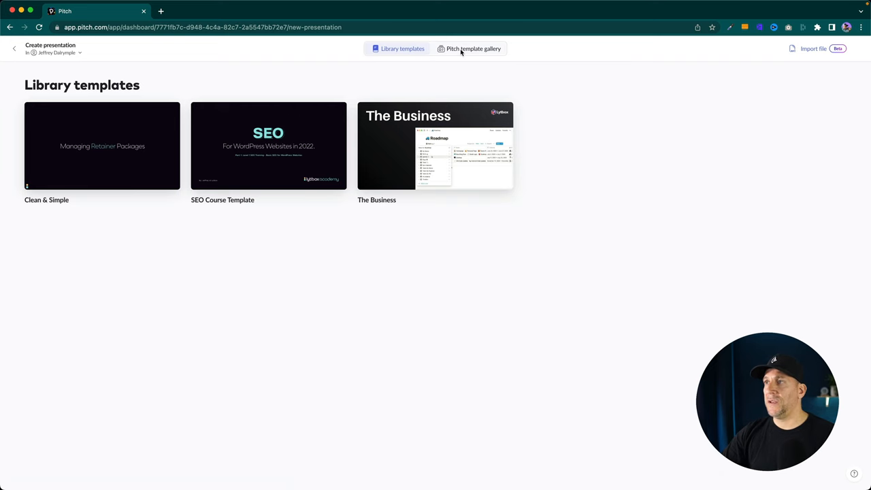
pyautogui.click(473, 48)
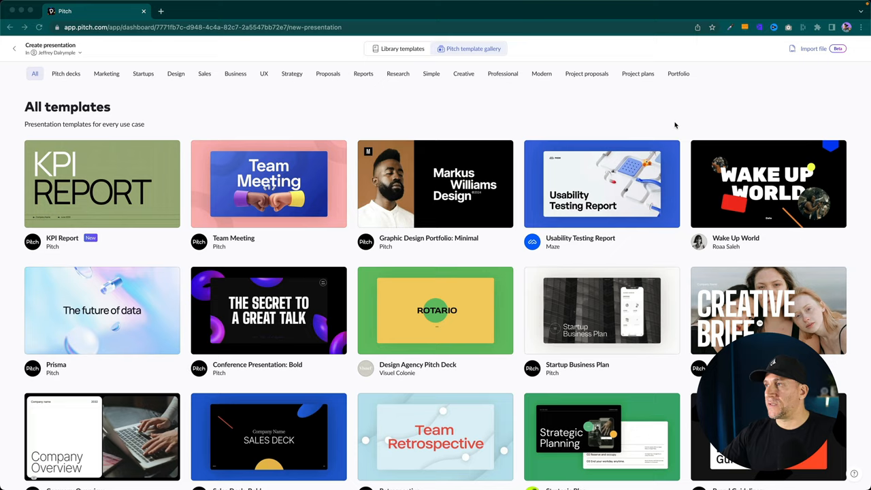
pyautogui.scroll(-3)
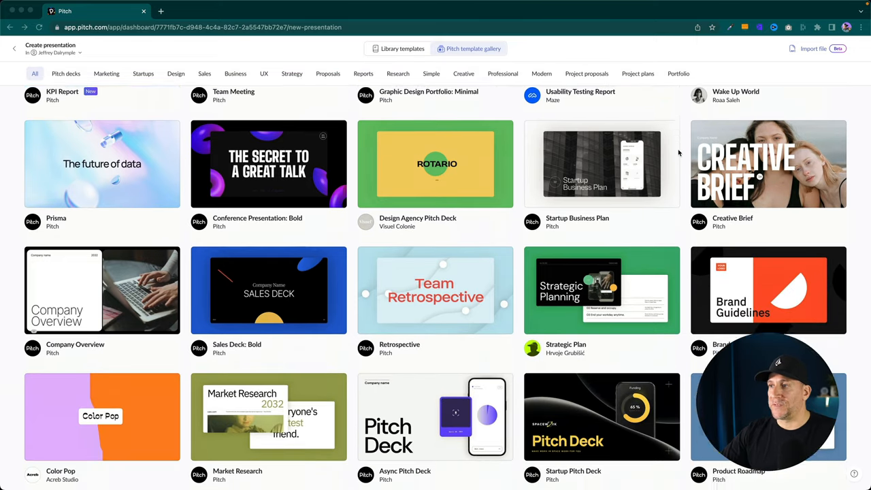
pyautogui.scroll(-3)
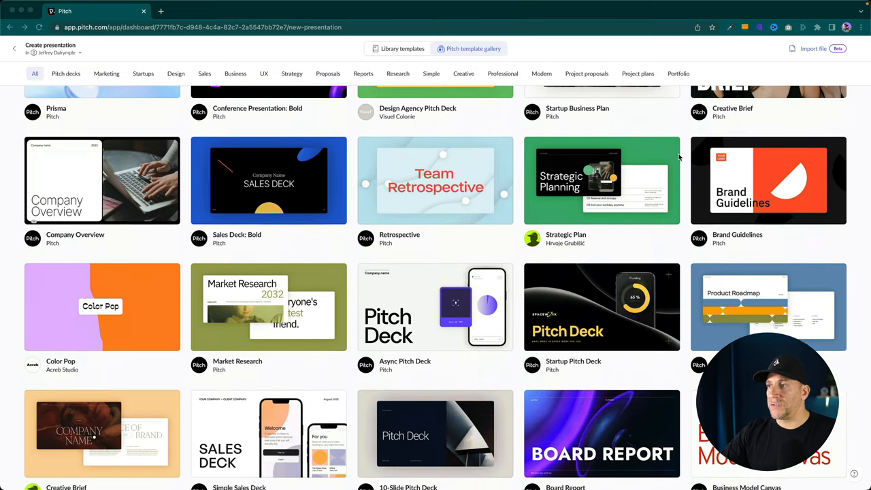
pyautogui.scroll(-3)
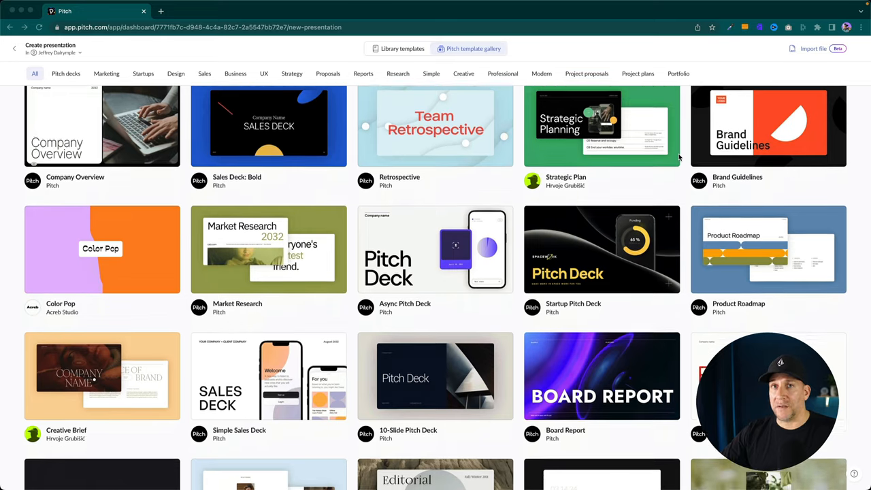
pyautogui.scroll(-3)
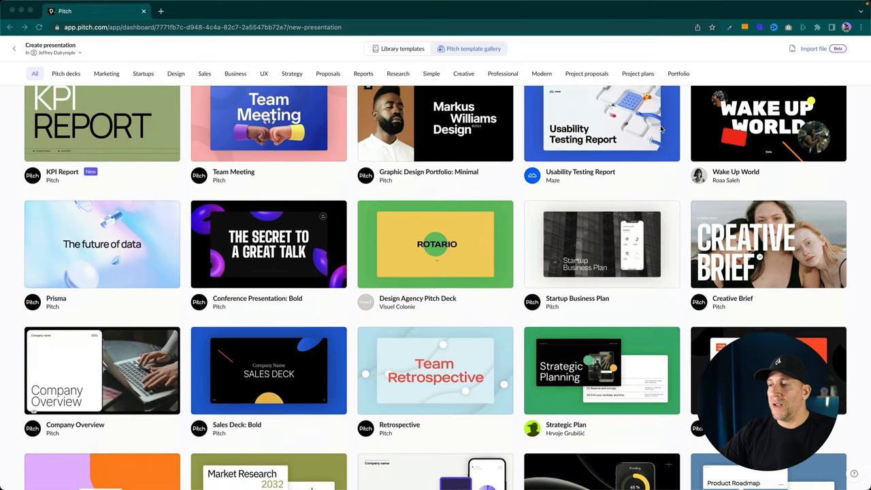
pyautogui.scroll(-3)
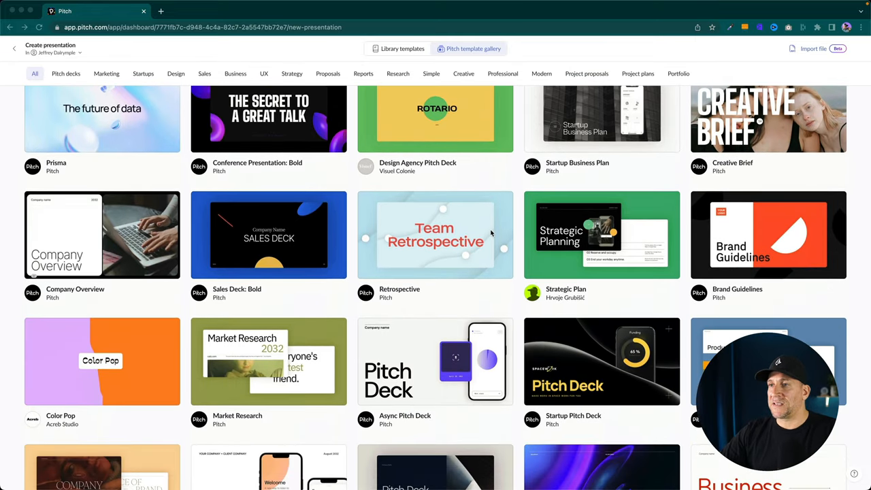
pyautogui.scroll(-3)
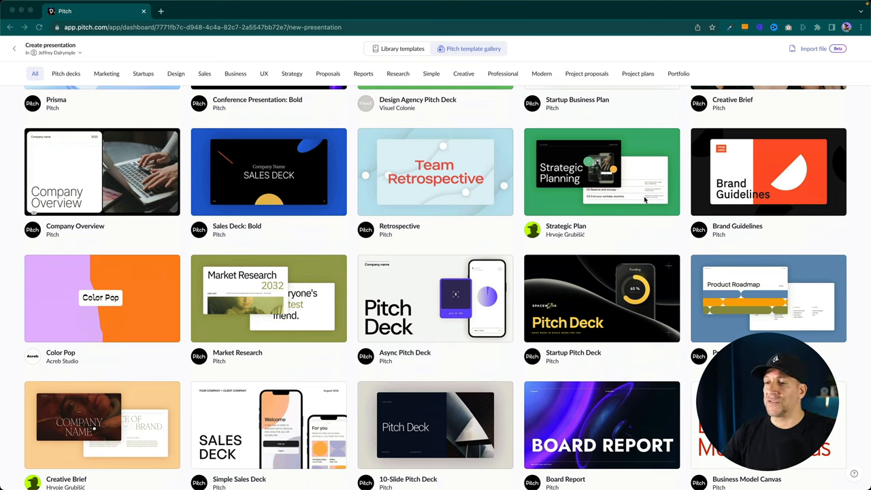
pyautogui.scroll(3)
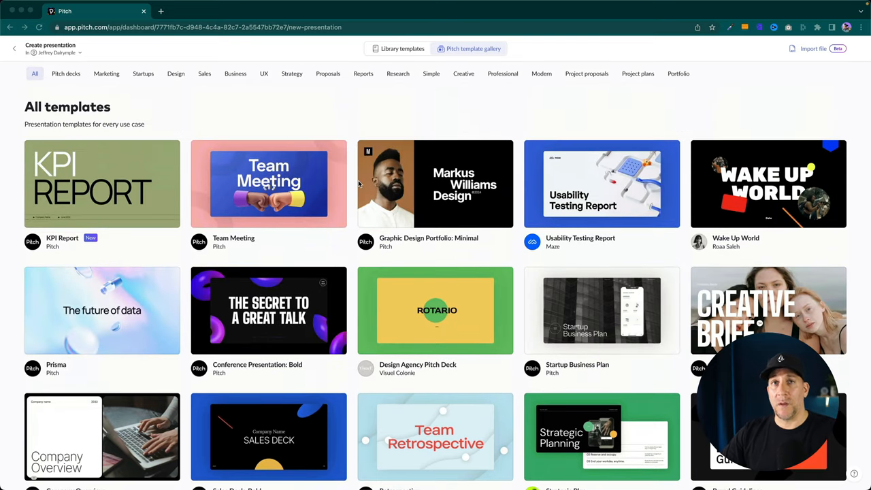
pyautogui.moveTo(77, 73)
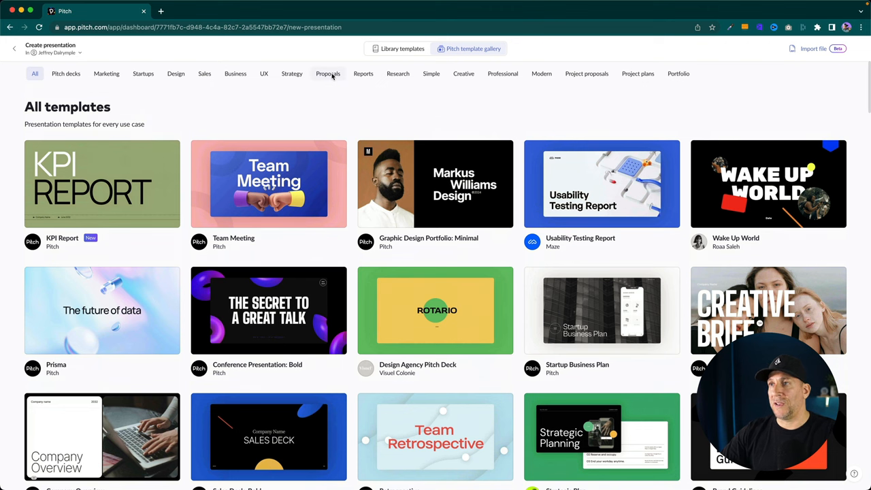
# Step: Filter templates to Proposals and preview the Digital Agency Pitch template
pyautogui.click(327, 73)
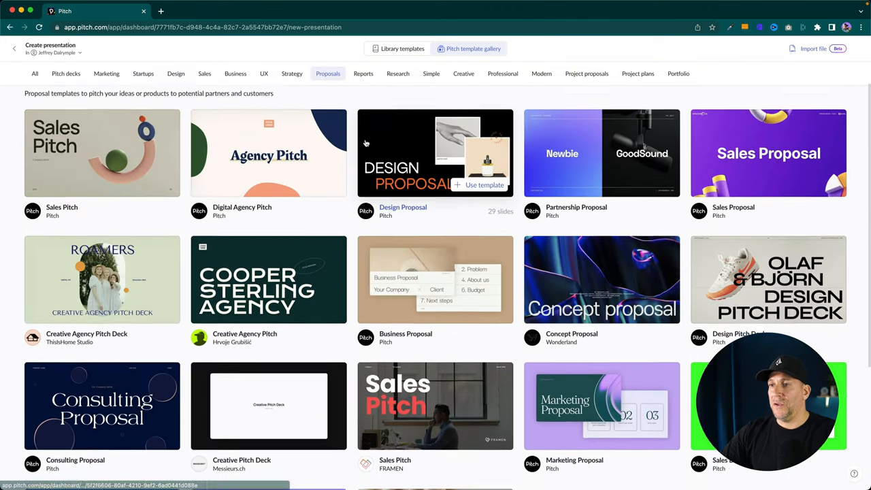
pyautogui.scroll(-3)
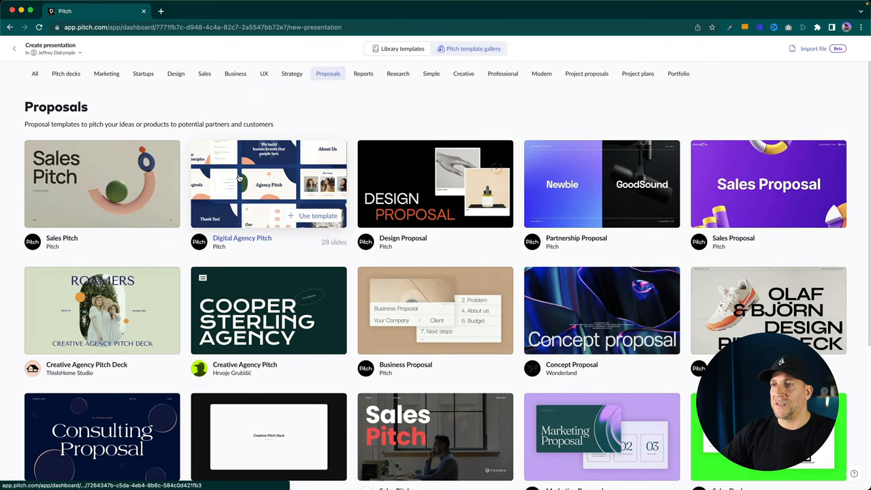
pyautogui.click(269, 184)
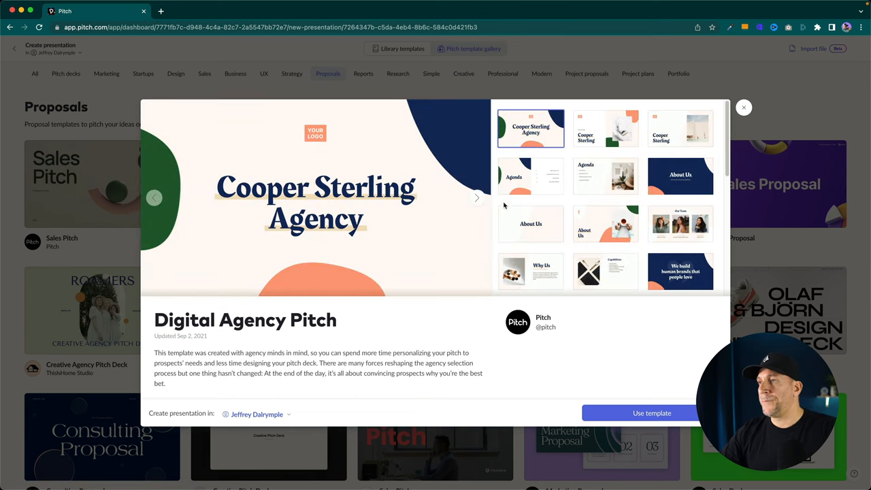
# Step: Preview the Our Principles and Our Work slides, then use the Digital Agency Pitch template
pyautogui.click(604, 129)
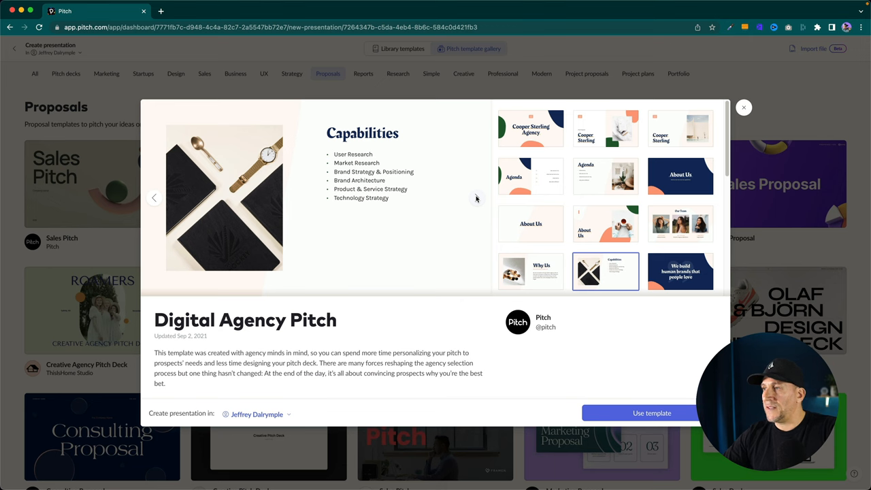
pyautogui.click(604, 178)
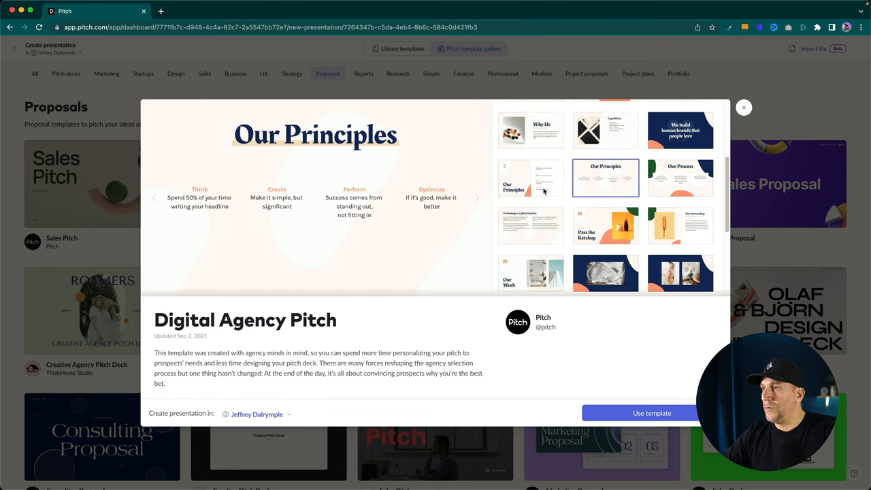
pyautogui.click(680, 226)
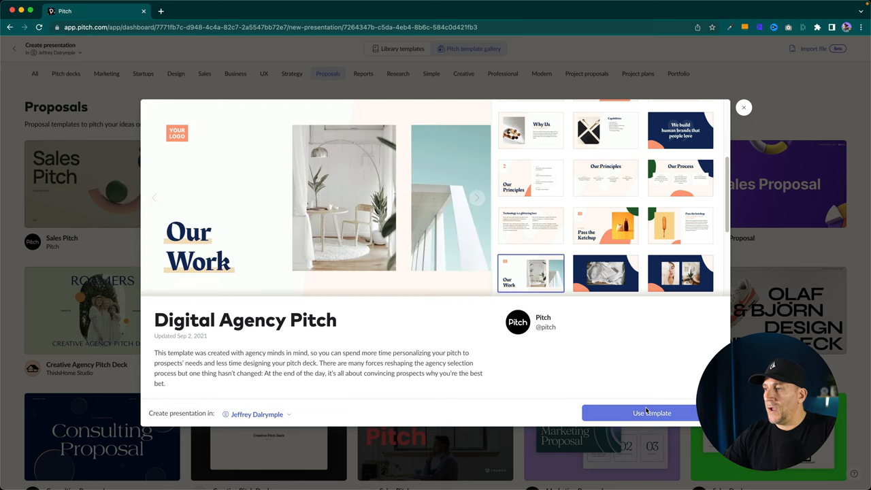
pyautogui.click(651, 413)
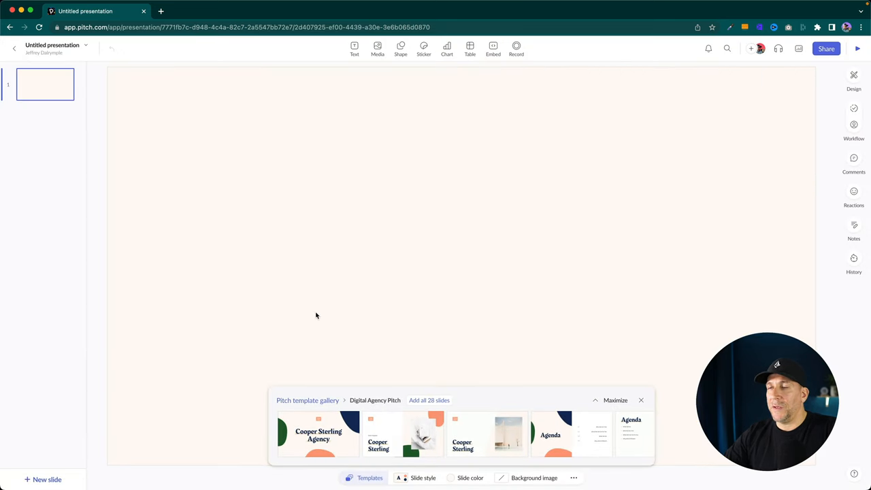
pyautogui.moveTo(587, 381)
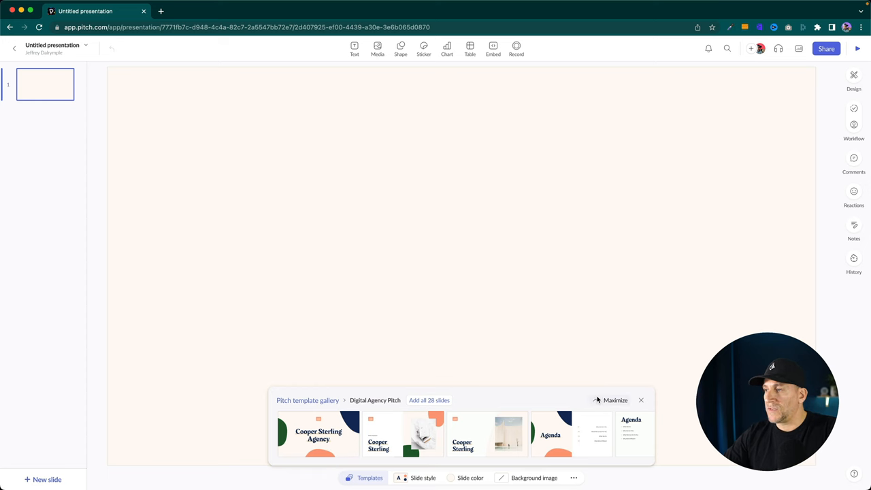
# Step: Add the Cooper Sterling Agency title slide and retitle it 'Our Brand Name'
pyautogui.click(614, 400)
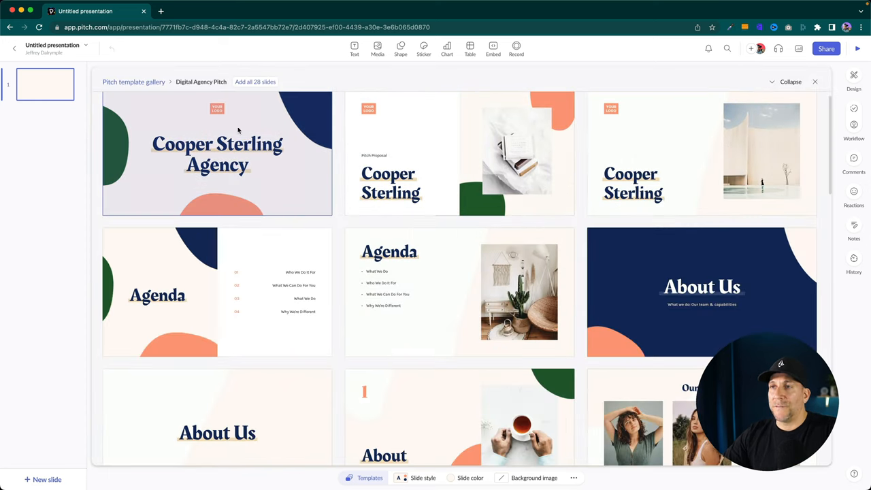
pyautogui.click(217, 152)
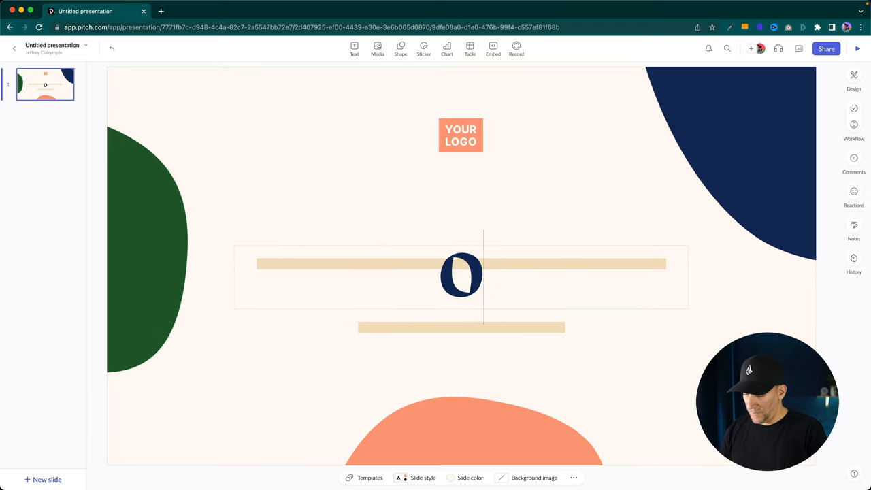
pyautogui.write('Our Brand Name')
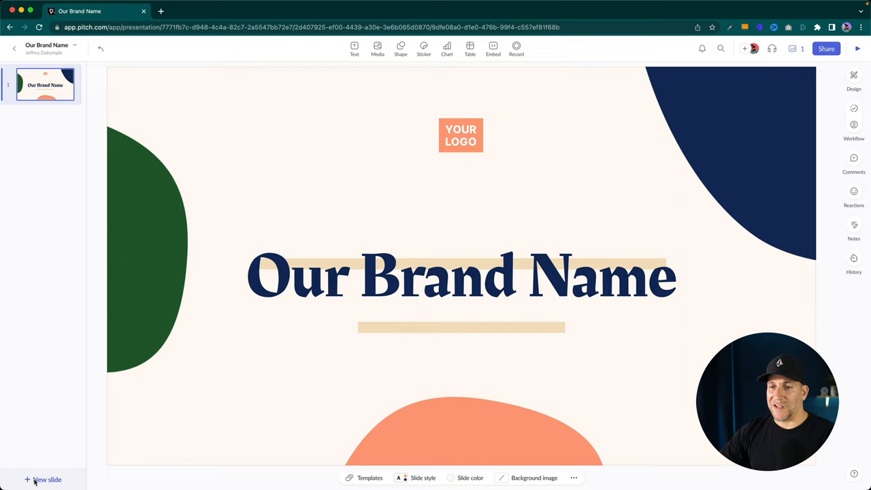
# Step: Add a second slide with the template's Agenda layout, then scroll the gallery for more layouts
pyautogui.click(43, 479)
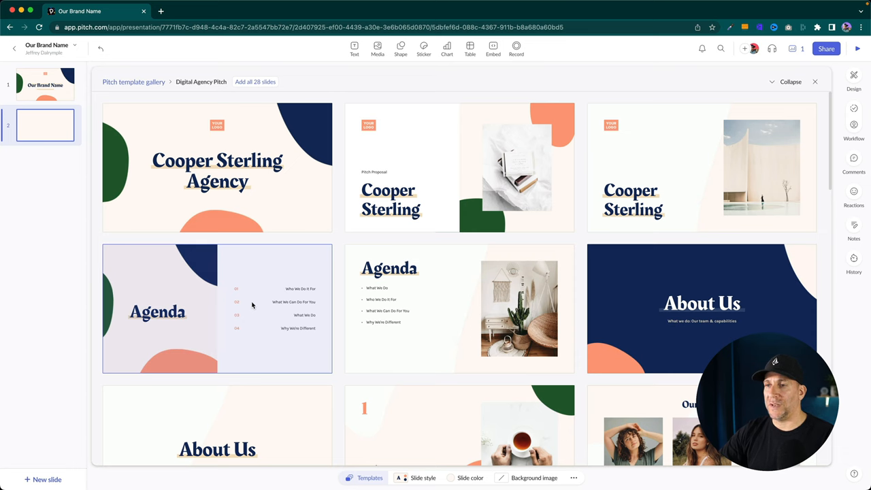
pyautogui.click(217, 308)
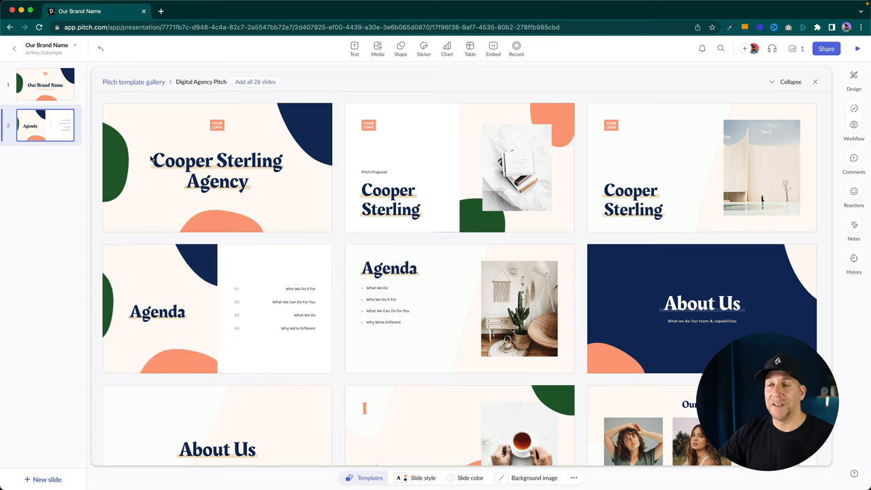
pyautogui.scroll(-3)
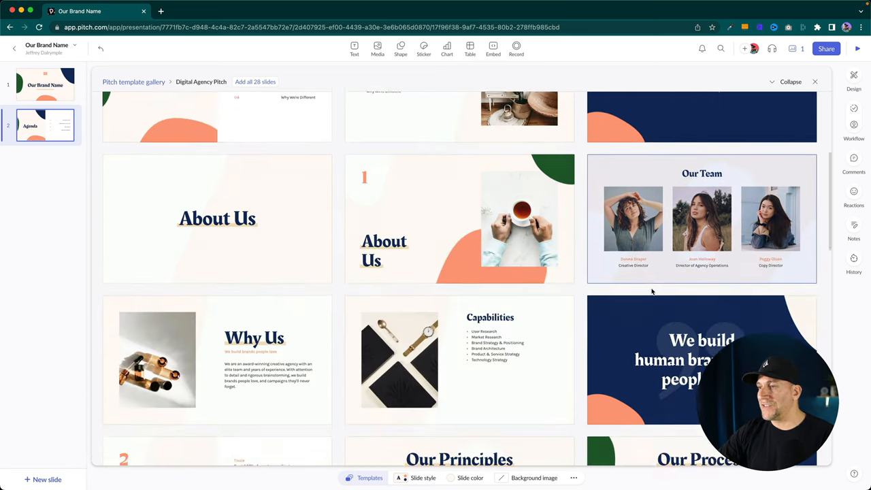
pyautogui.scroll(-3)
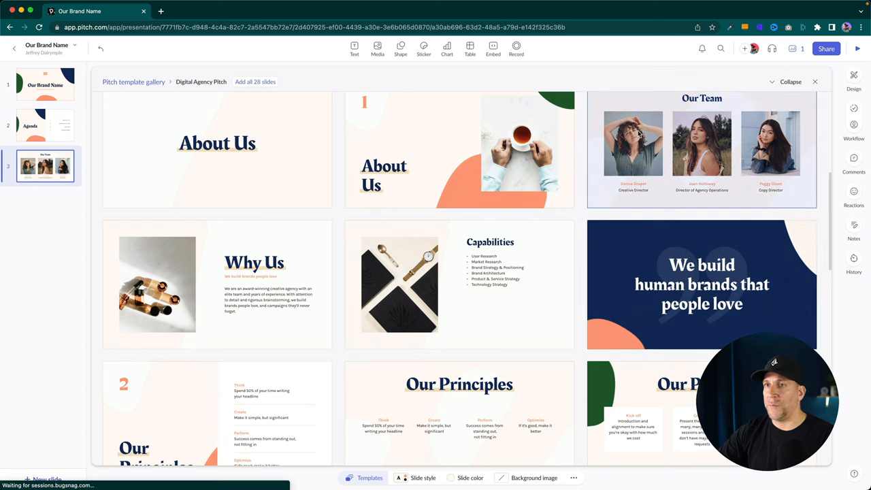
pyautogui.scroll(-3)
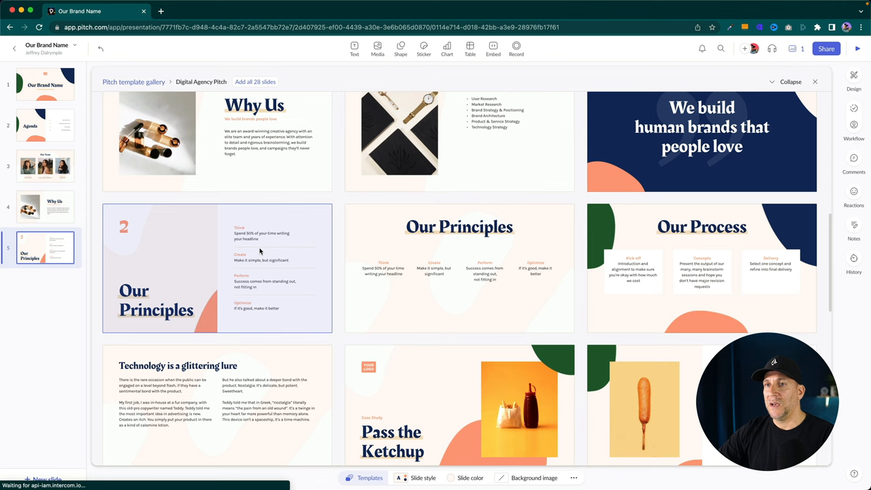
pyautogui.scroll(-3)
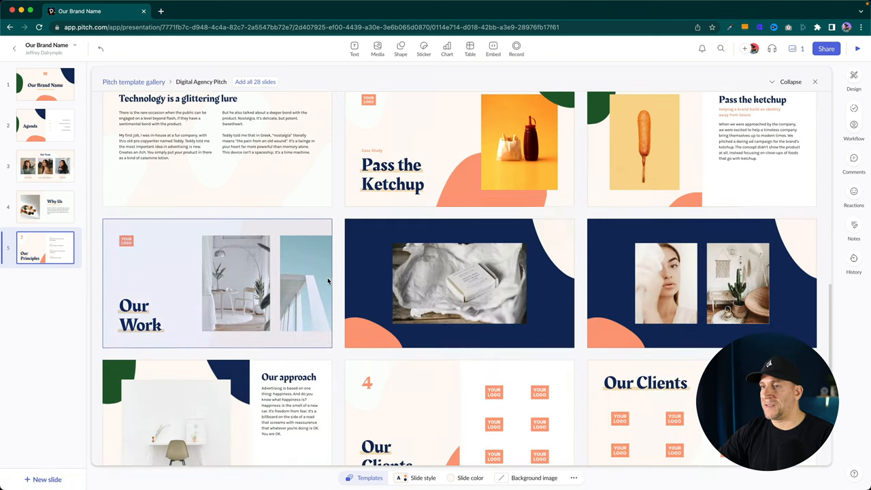
pyautogui.scroll(-3)
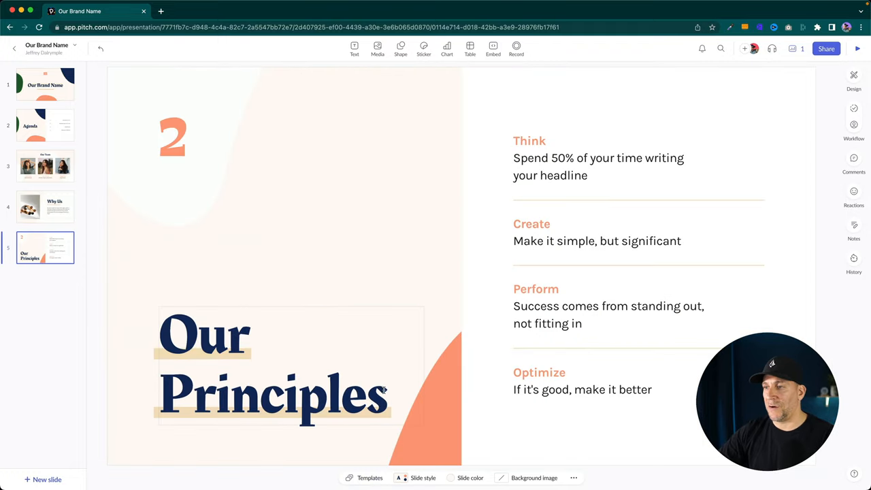
# Step: Retitle slide 5 'Our Prices', rename its Think heading 'Mockups Designers', and return to slide 1
pyautogui.doubleClick(272, 395)
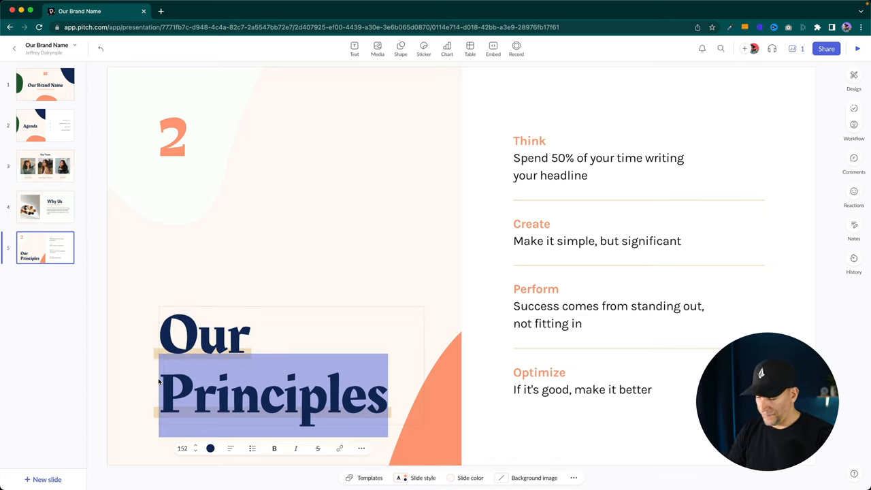
pyautogui.write('Prices')
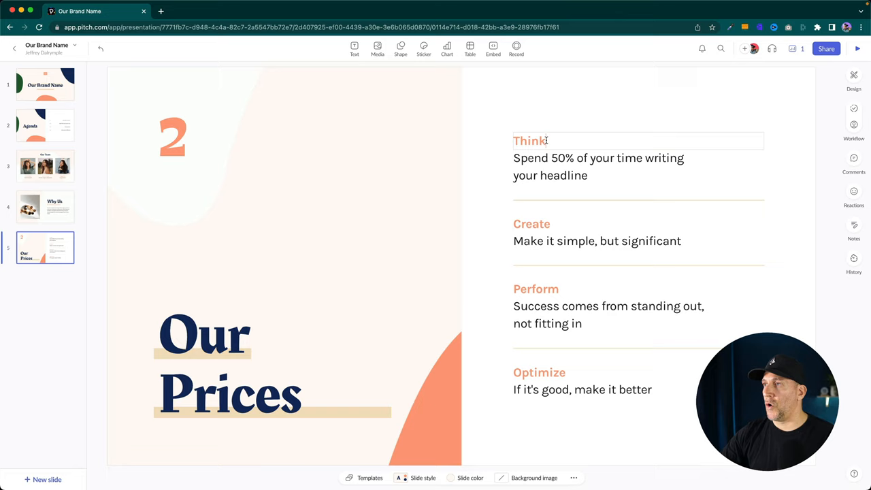
pyautogui.doubleClick(529, 141)
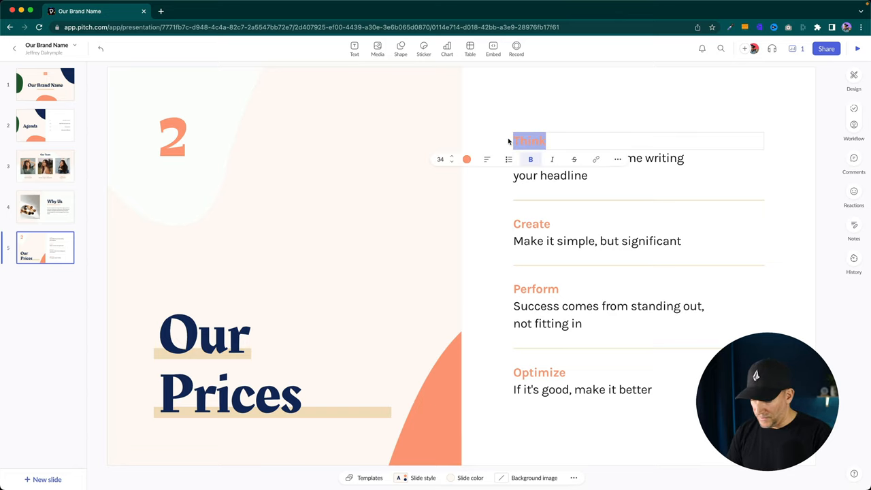
pyautogui.write('Mockups')
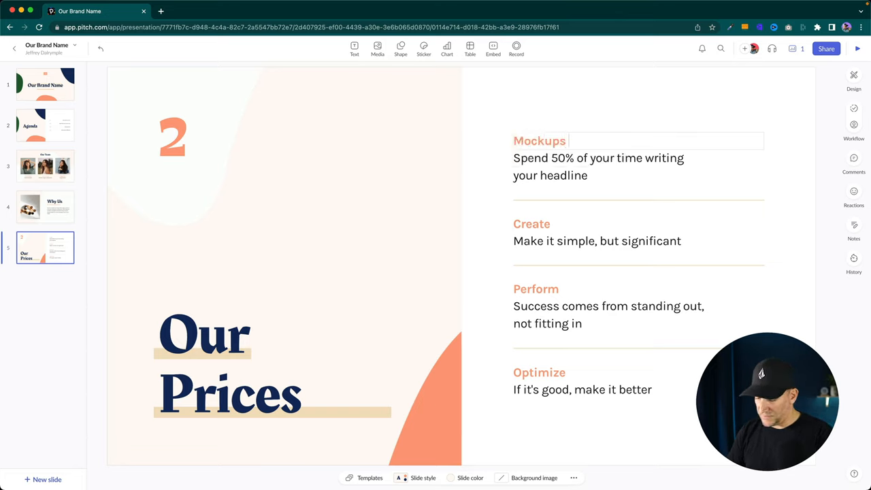
pyautogui.write('Designers')
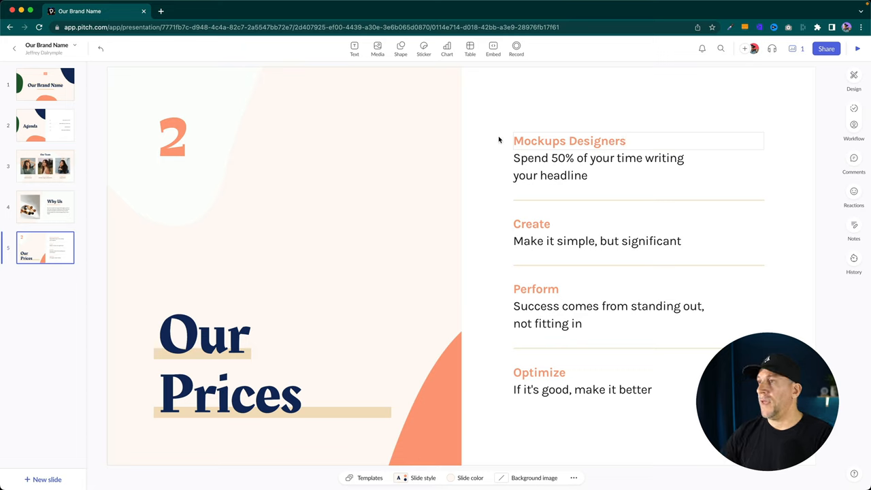
pyautogui.click(599, 166)
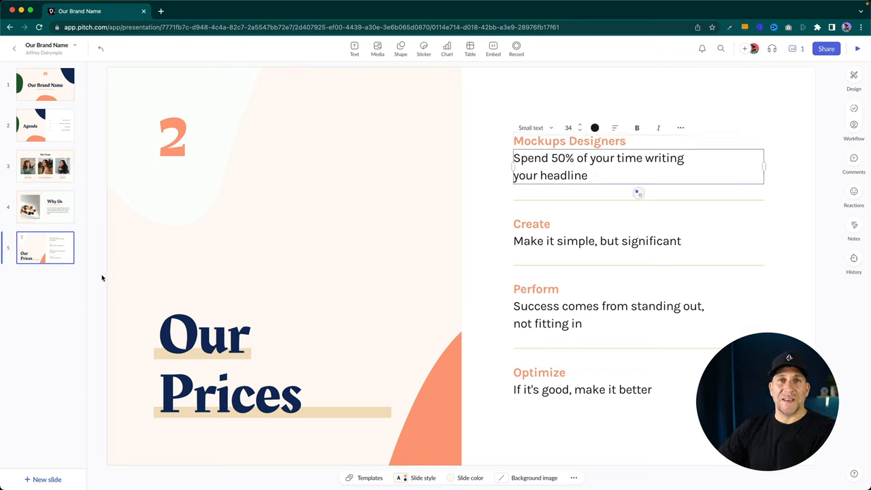
pyautogui.moveTo(70, 356)
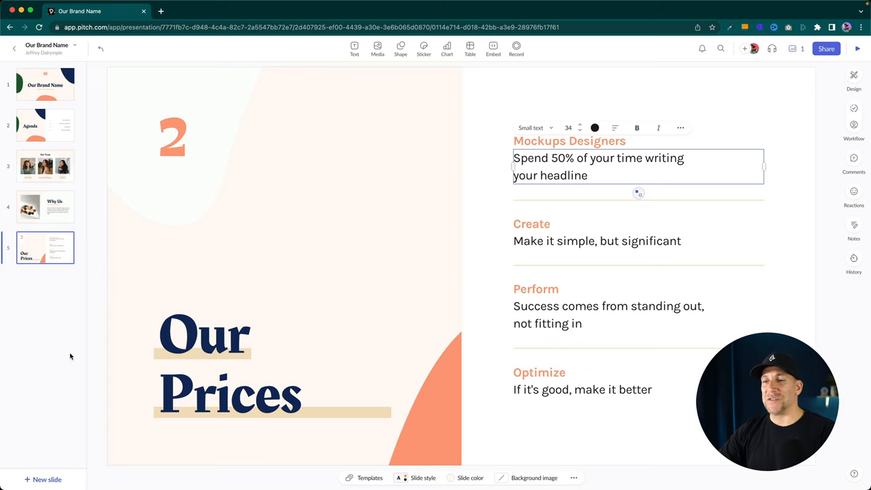
pyautogui.click(45, 85)
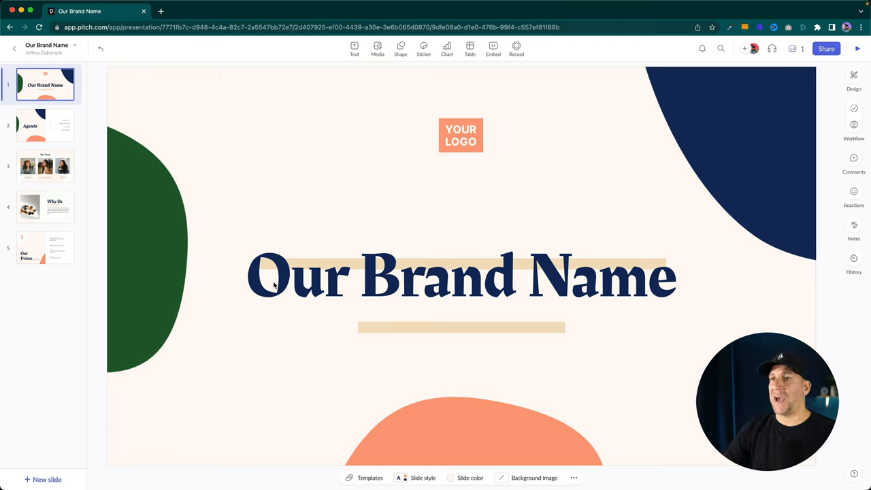
pyautogui.moveTo(545, 424)
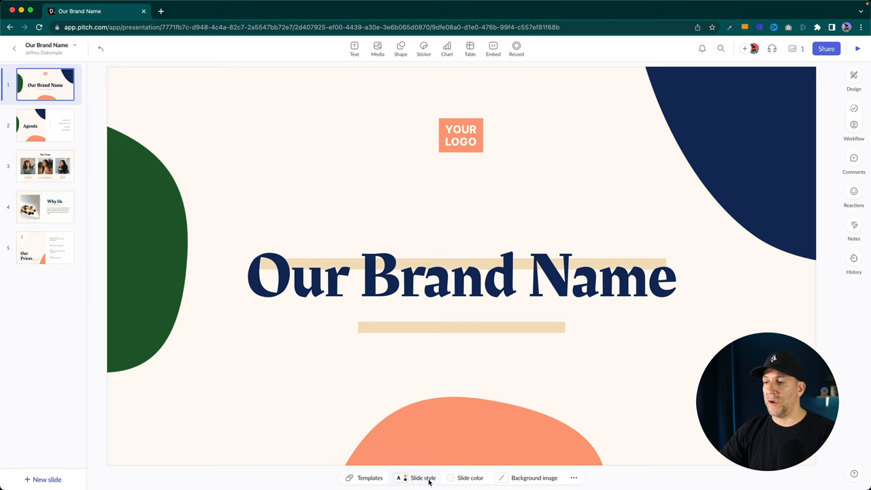
# Step: Choose New style from the Slide style menu to open the Style builder
pyautogui.click(423, 478)
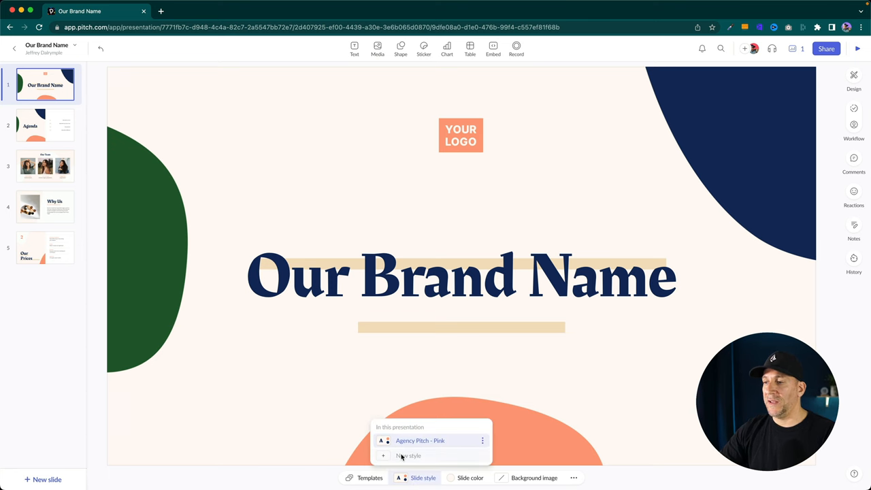
pyautogui.click(408, 455)
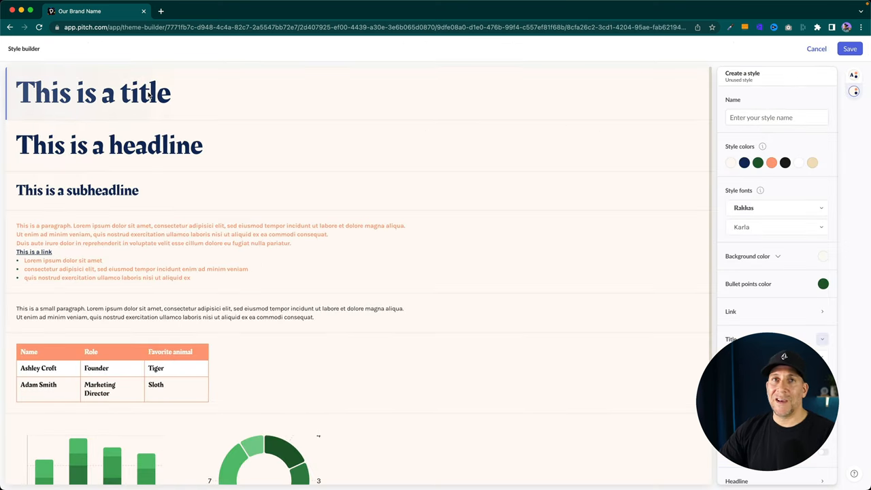
# Step: Name the new style 'Our Brand', set its heading font to Bozon, and save it
pyautogui.click(776, 117)
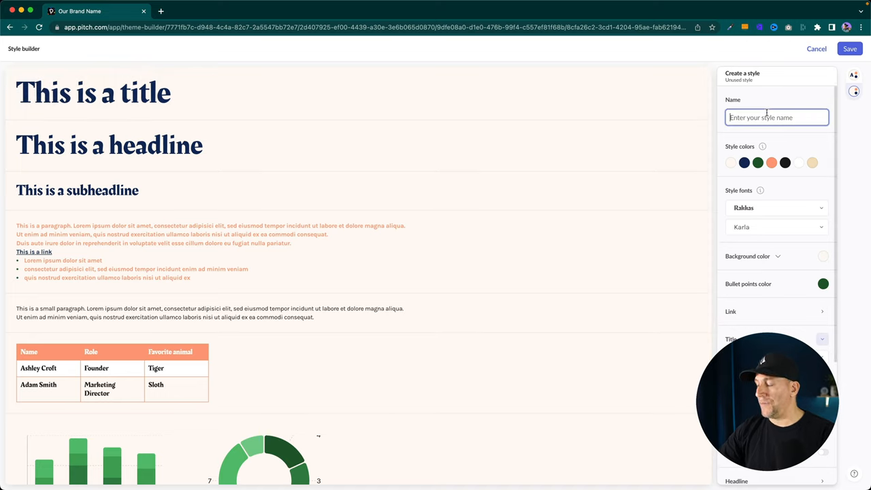
pyautogui.write('Our Bradn')
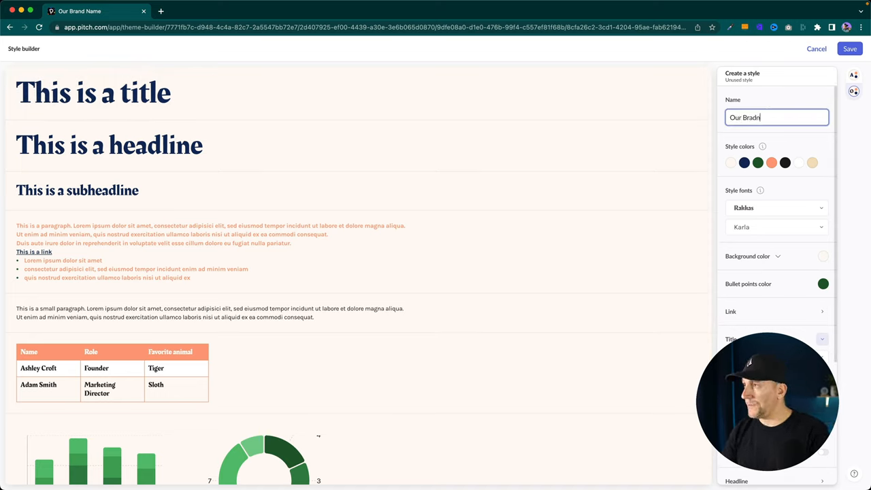
pyautogui.press('Backspace')
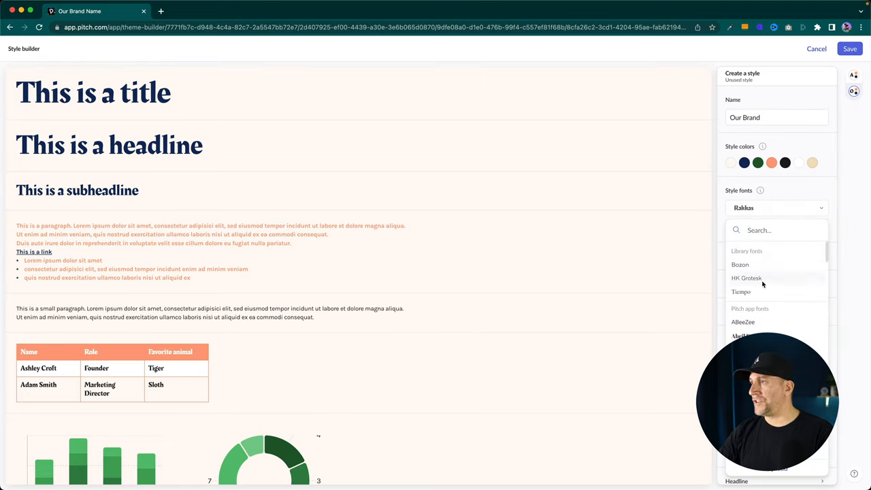
pyautogui.click(740, 264)
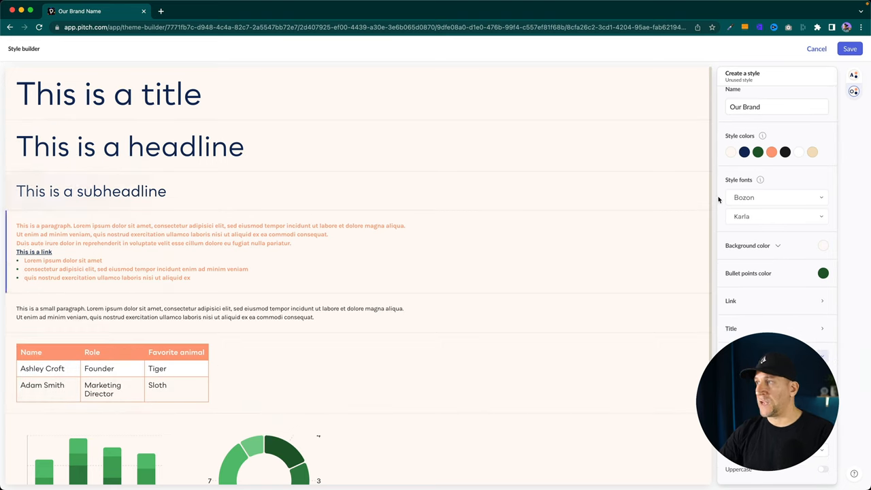
pyautogui.click(812, 152)
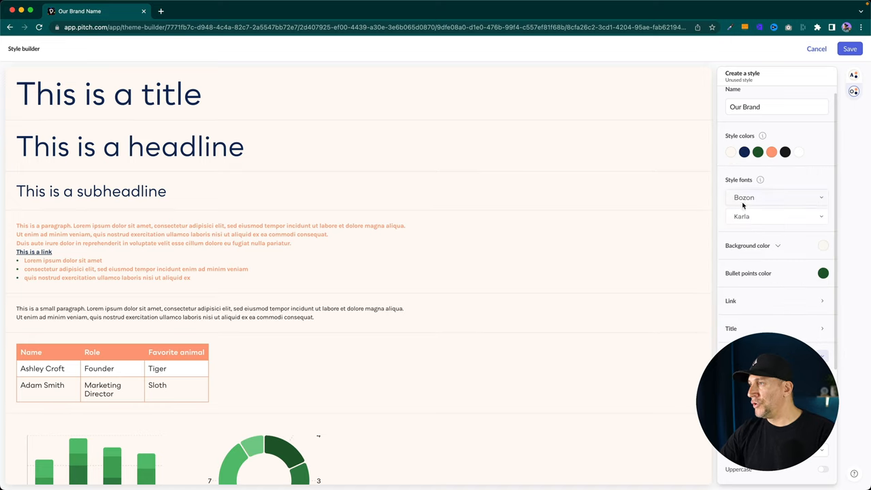
pyautogui.click(771, 152)
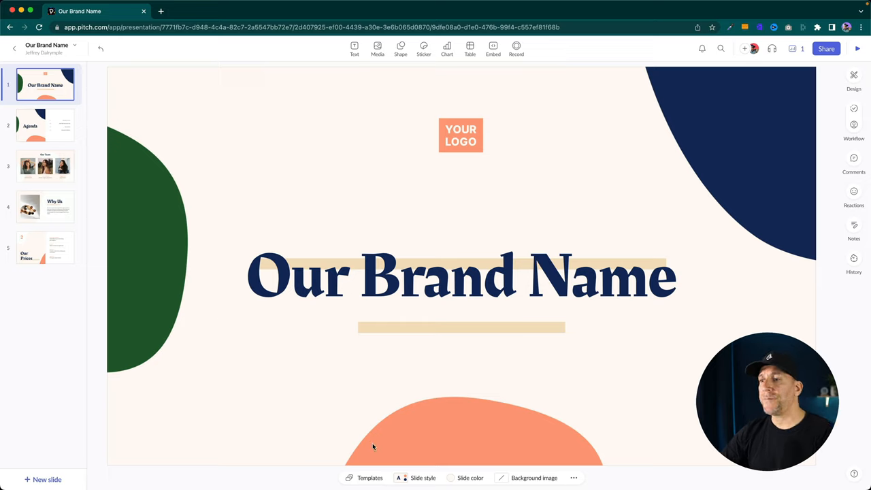
# Step: Switch slide 1 and slide 2 (Agenda) to the Our Brand style
pyautogui.click(422, 476)
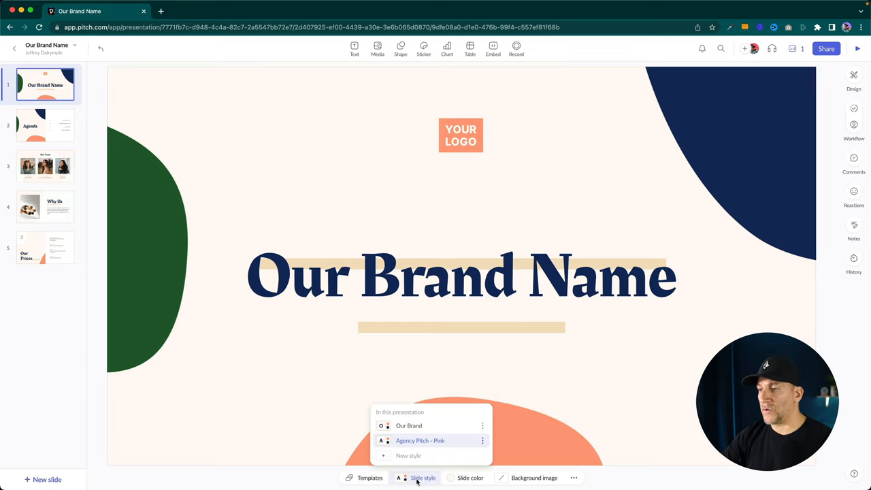
pyautogui.click(408, 425)
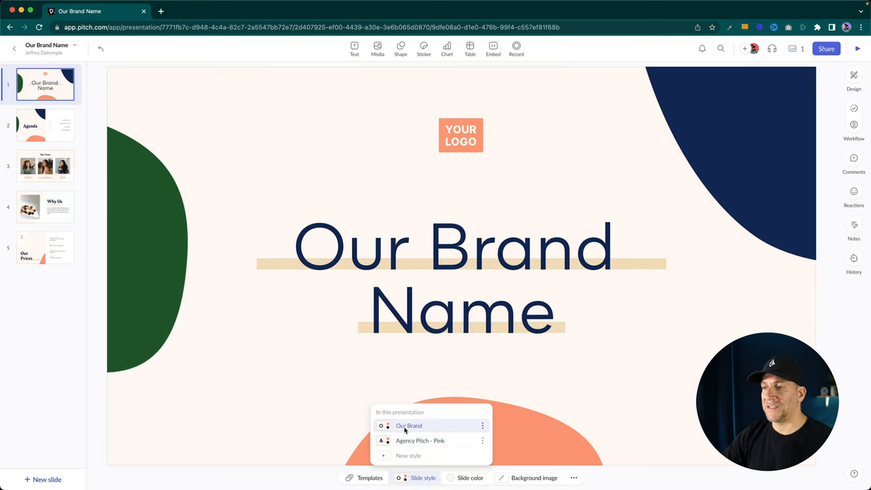
pyautogui.click(45, 125)
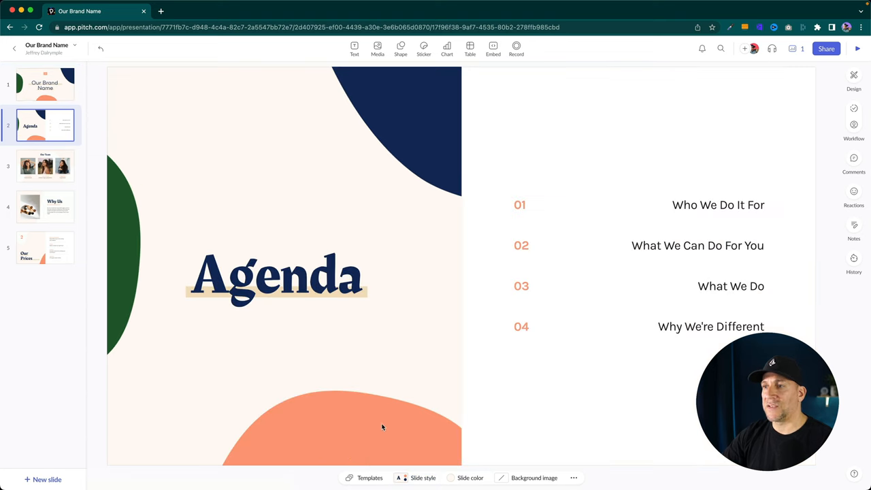
pyautogui.click(423, 477)
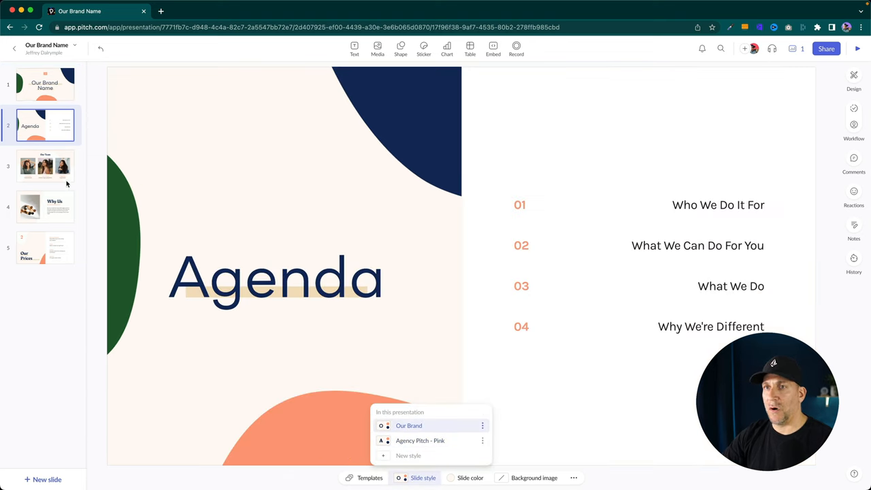
pyautogui.click(304, 11)
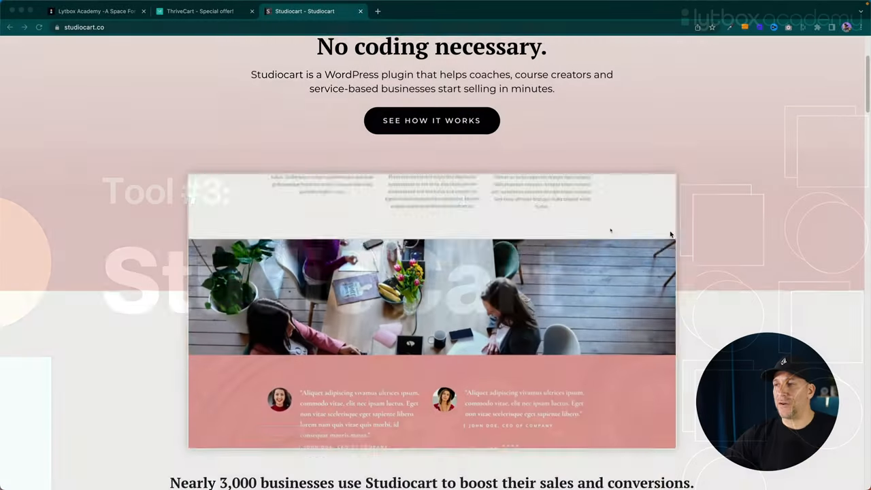
# Step: Scroll the Studiocart homepage past testimonials and features to 'Checkout pages like you've never seen'
pyautogui.scroll(-3)
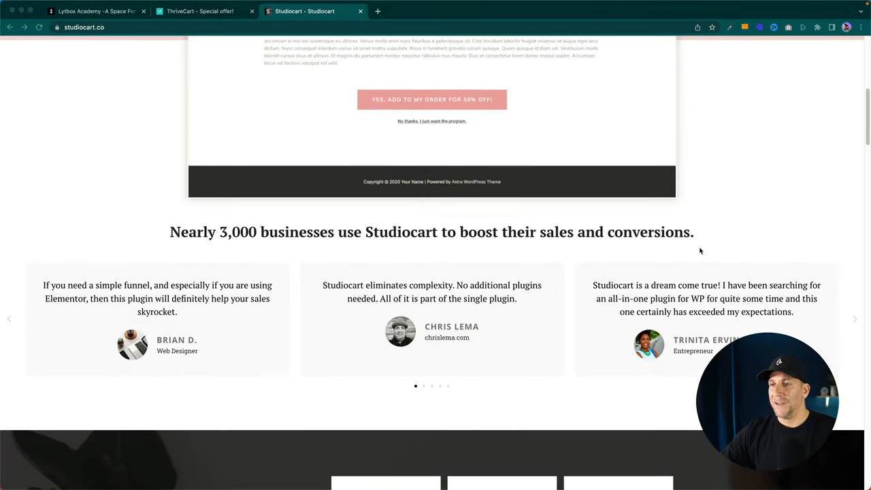
pyautogui.scroll(-3)
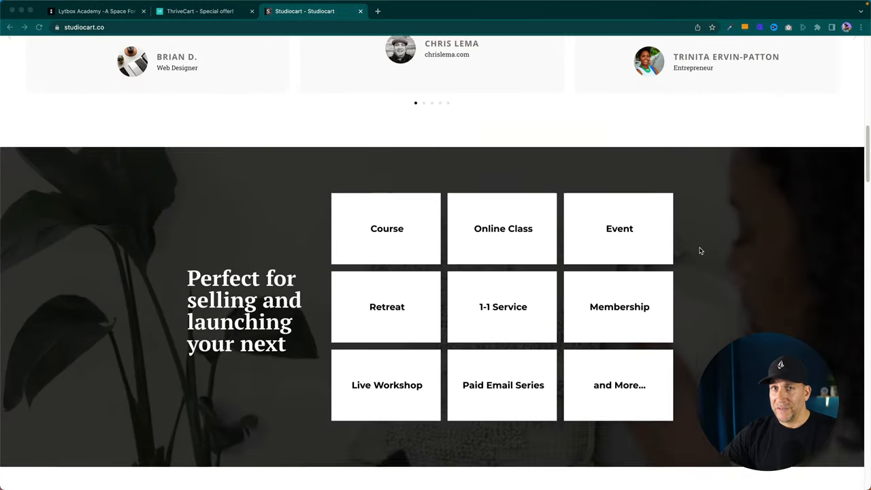
pyautogui.scroll(-3)
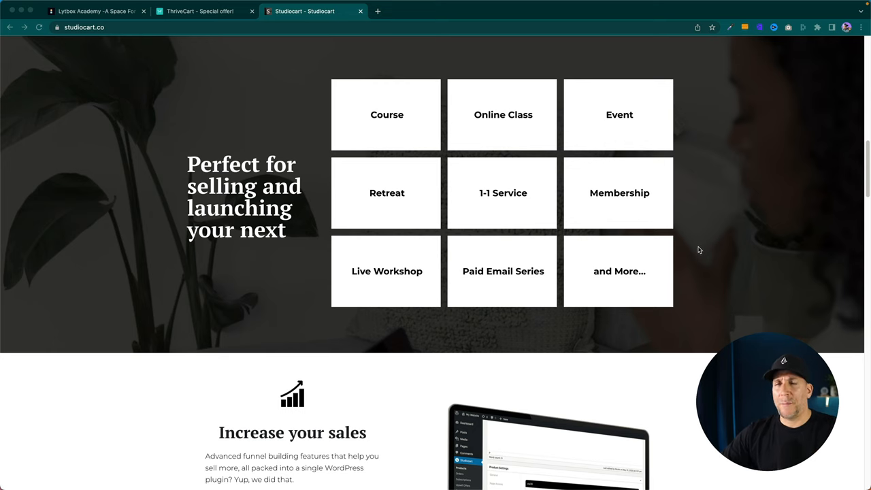
pyautogui.scroll(-3)
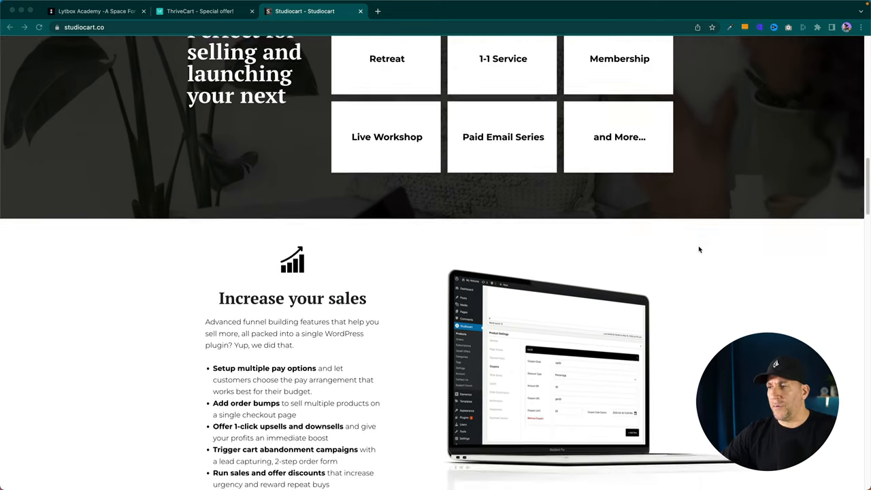
pyautogui.scroll(-3)
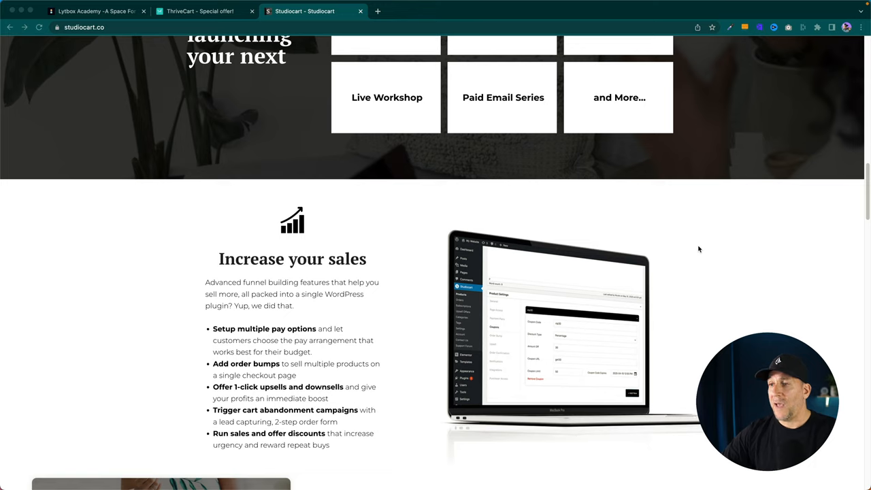
pyautogui.scroll(-3)
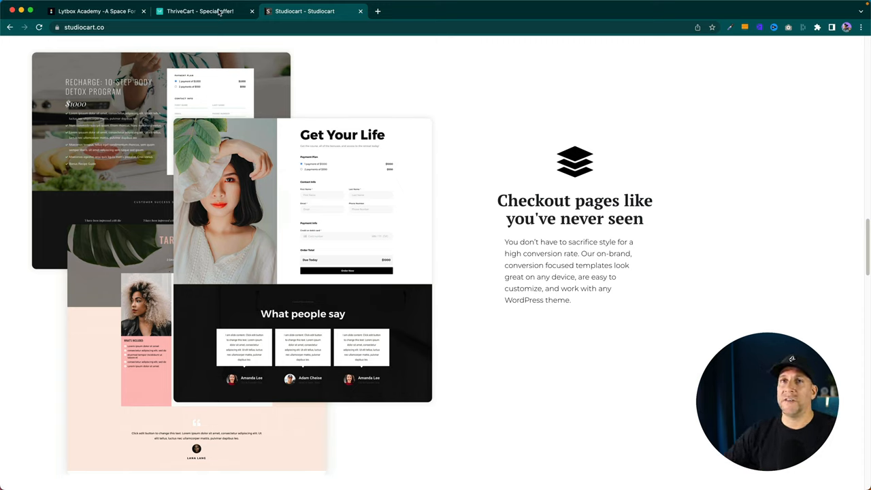
# Step: Switch to the ThriveCart tab and scroll through its cart, bump offer, upsell and integration sections
pyautogui.click(200, 10)
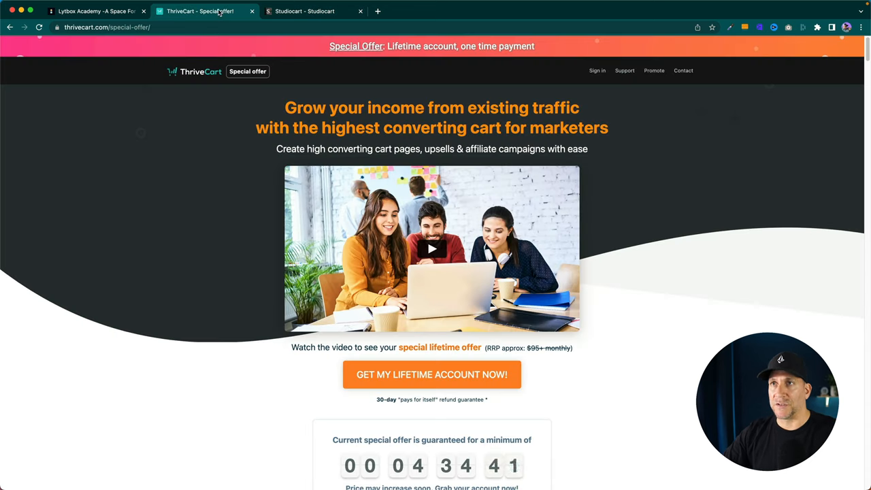
pyautogui.moveTo(572, 292)
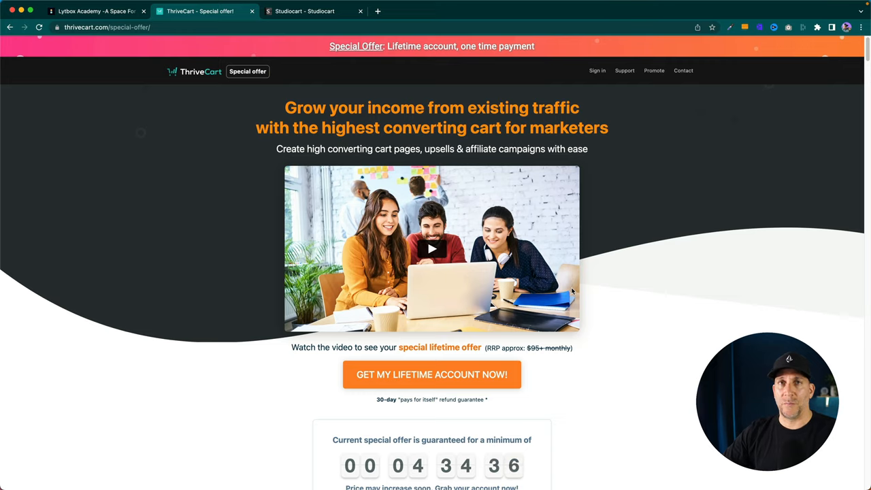
pyautogui.scroll(-3)
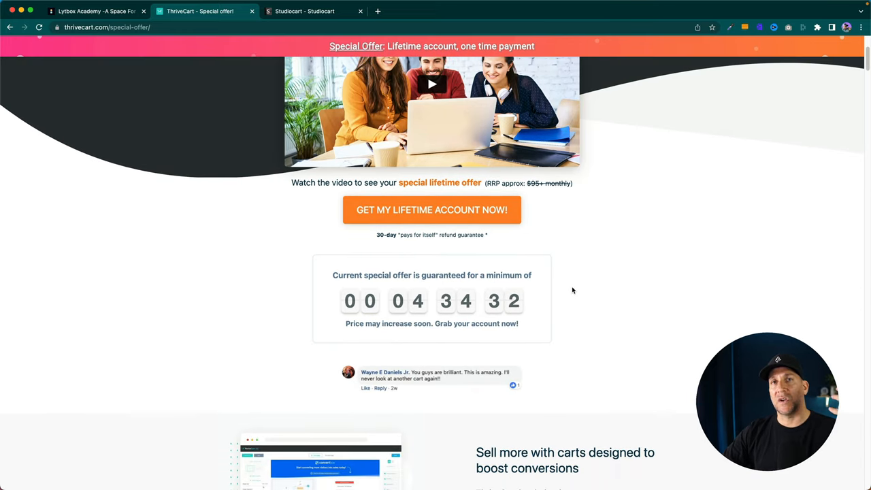
pyautogui.scroll(-3)
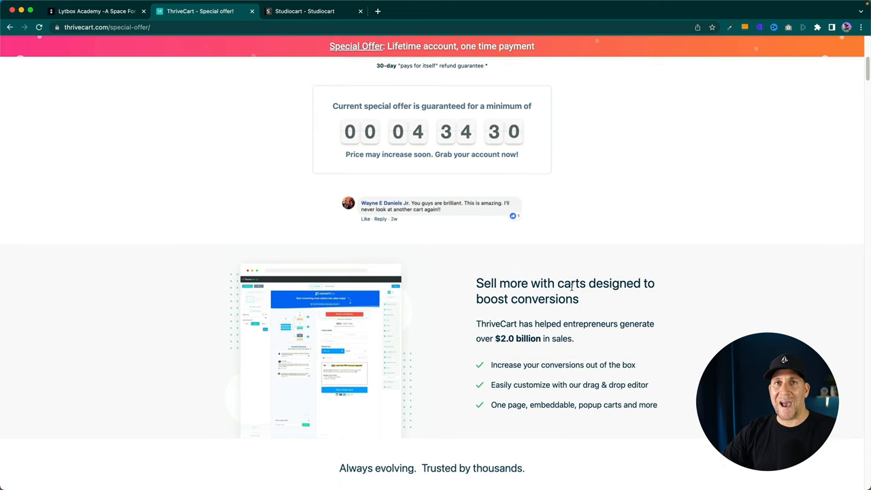
pyautogui.scroll(-3)
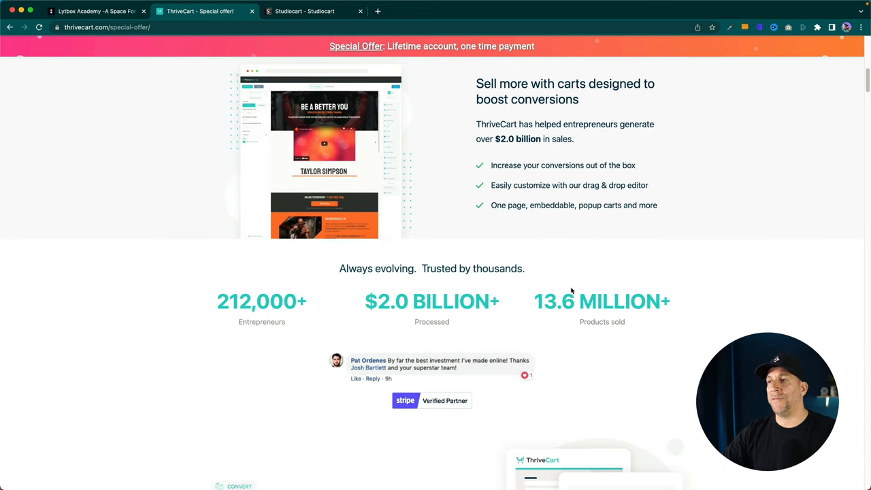
pyautogui.scroll(-3)
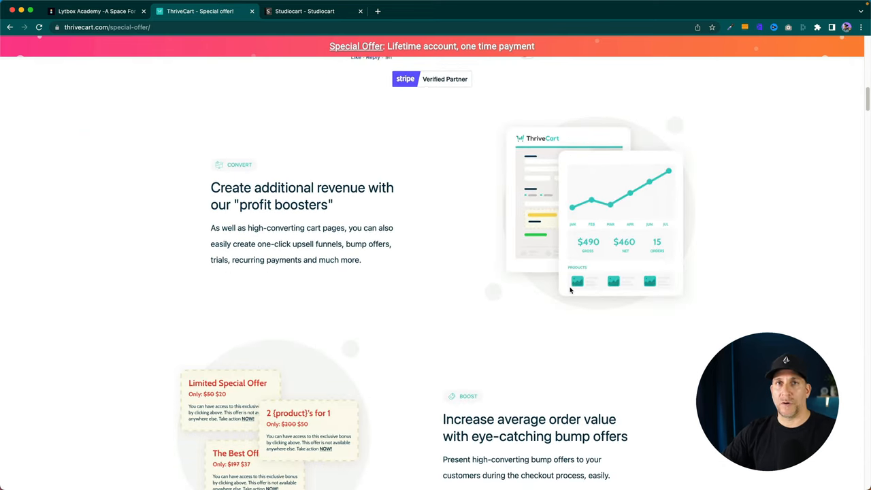
pyautogui.scroll(-3)
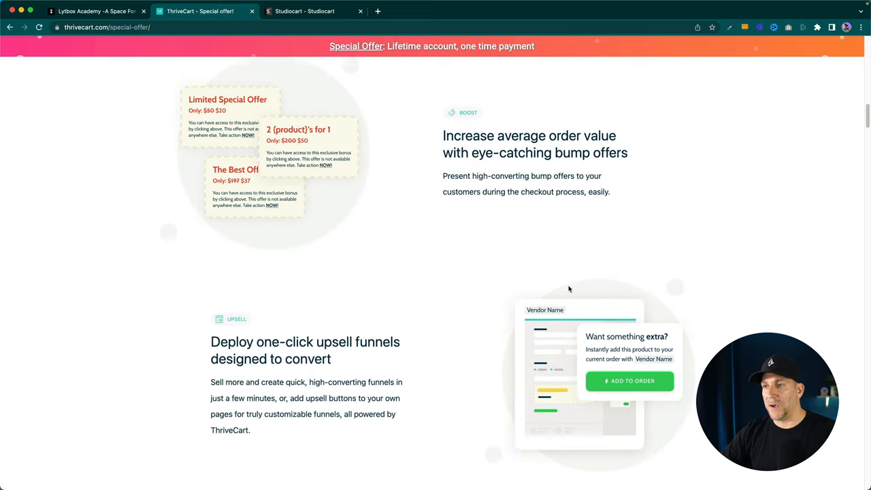
pyautogui.scroll(-3)
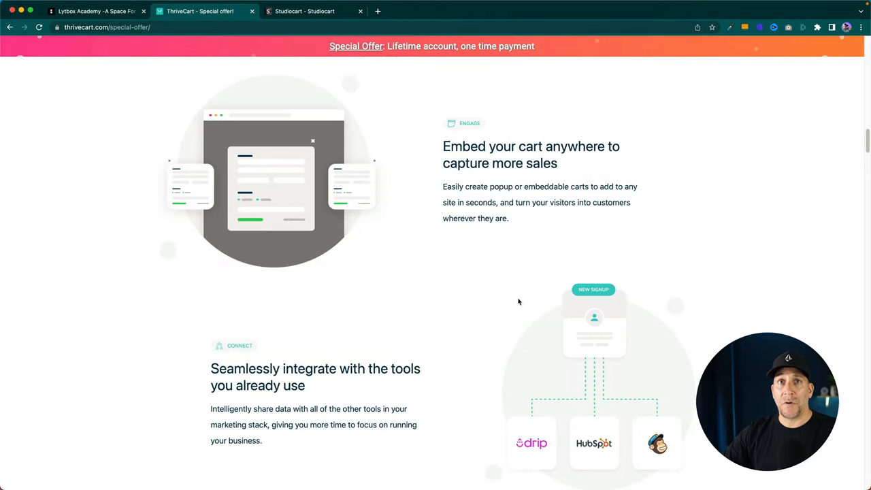
pyautogui.scroll(-3)
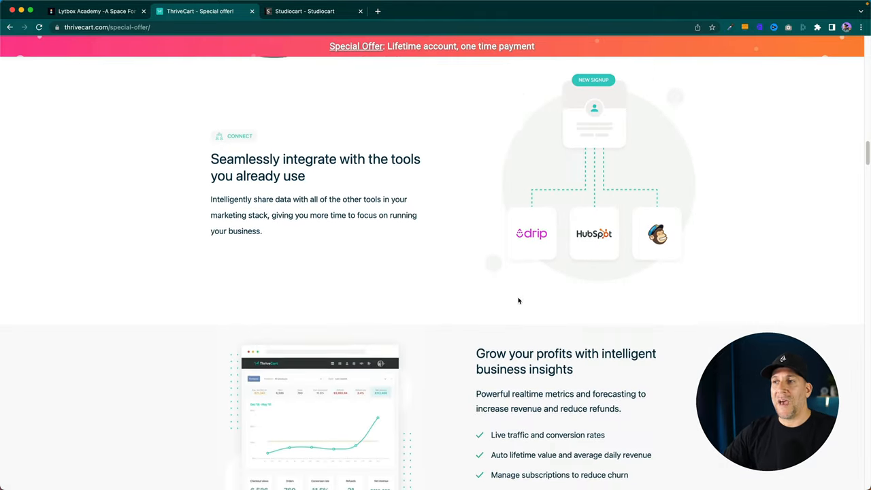
pyautogui.scroll(-3)
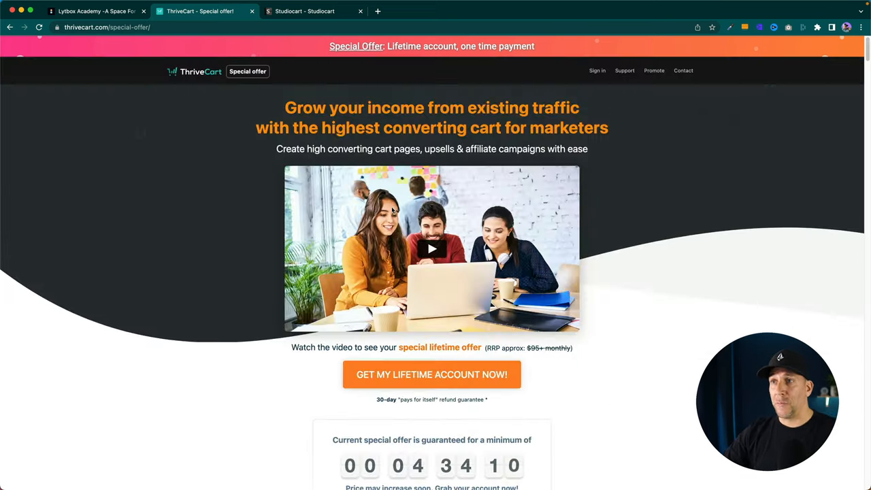
# Step: Order the lifetime account with the PRO Upgrade ticked, giving a one-time total of $690
pyautogui.click(431, 374)
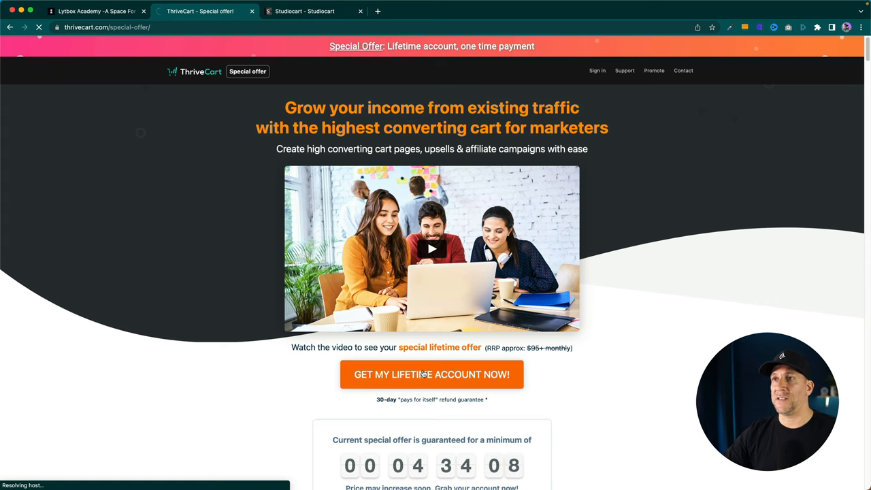
pyautogui.click(431, 374)
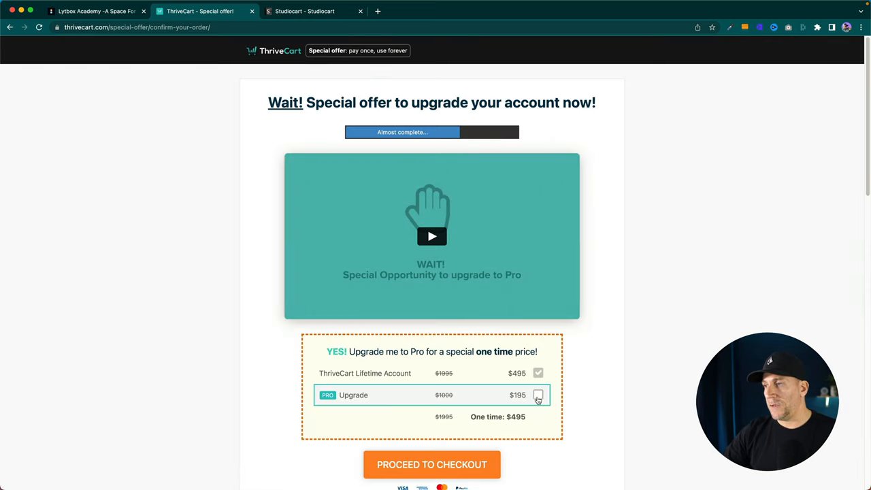
pyautogui.click(538, 394)
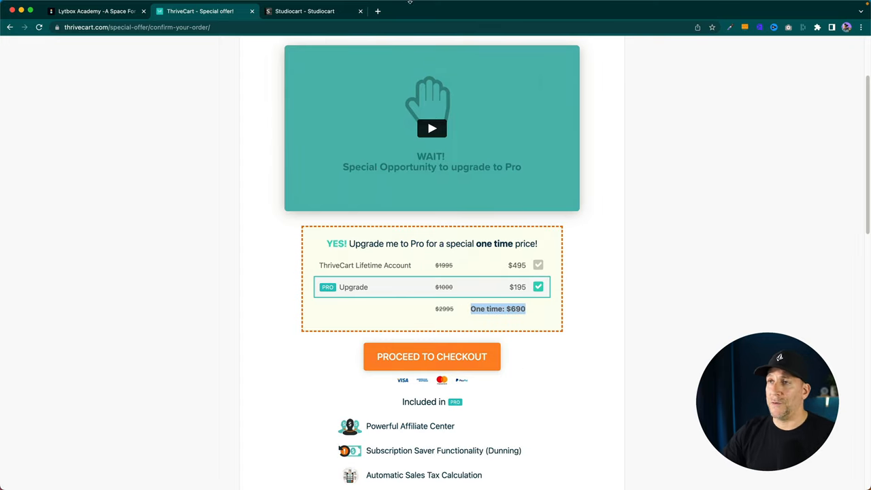
pyautogui.click(304, 10)
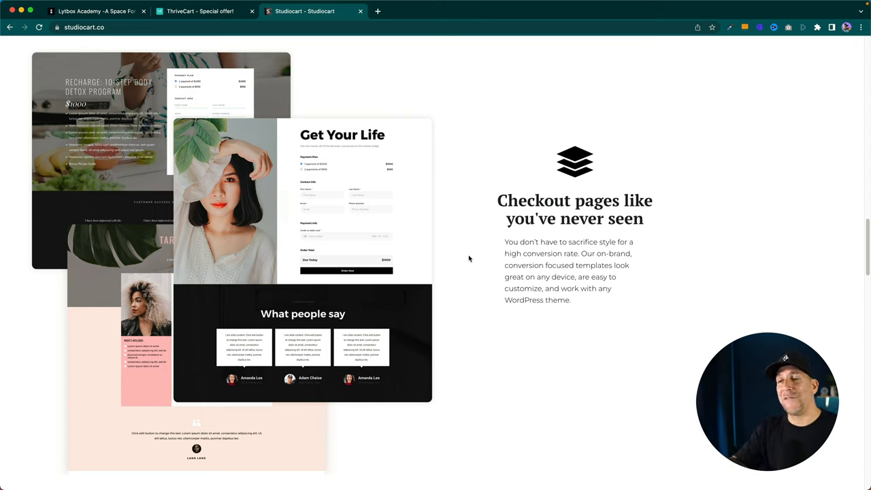
pyautogui.moveTo(460, 256)
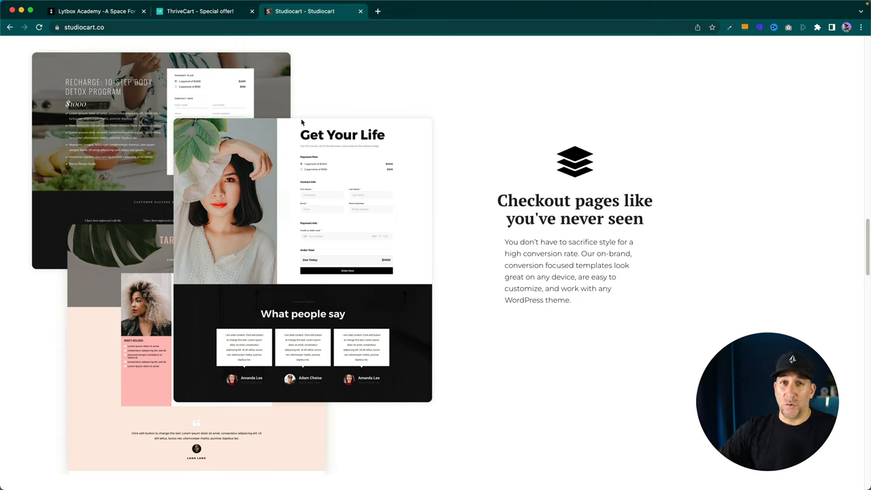
# Step: Switch back to the Lytbox Academy browser tab
pyautogui.click(96, 11)
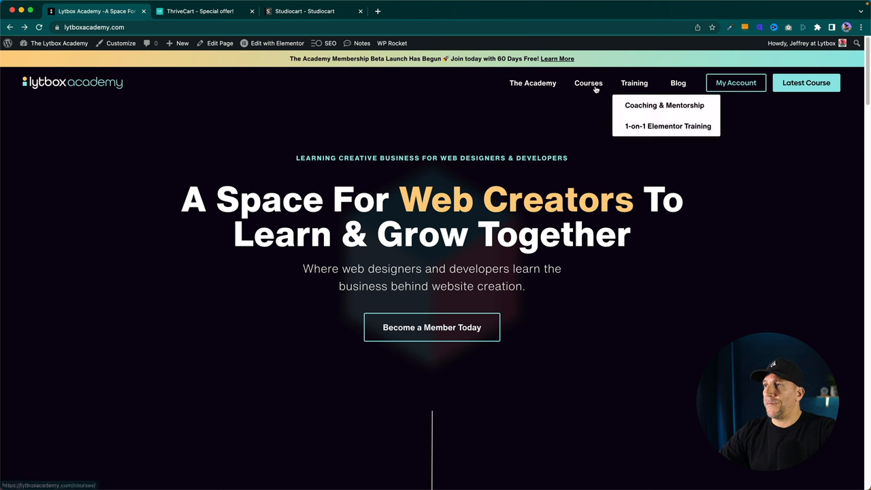
# Step: Open The Complete Guide to Web Project Management course and go to its $89 checkout
pyautogui.click(587, 83)
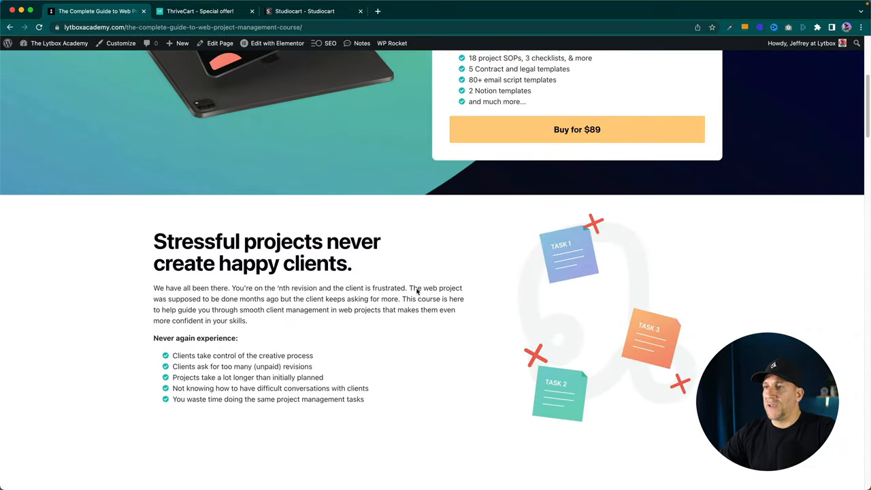
pyautogui.scroll(-3)
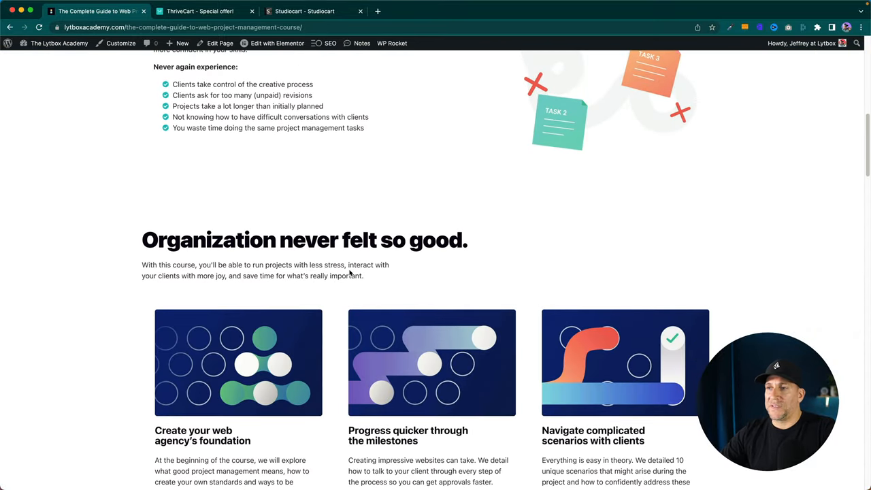
pyautogui.scroll(-3)
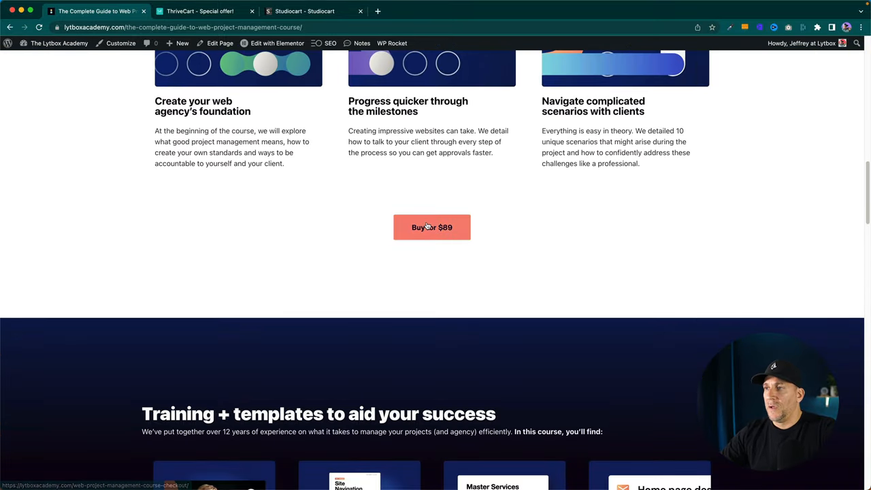
pyautogui.click(431, 227)
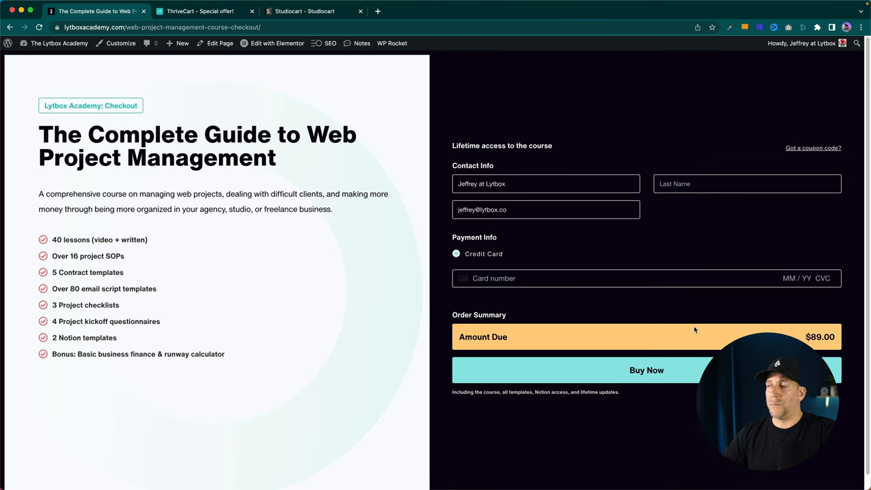
# Step: Go back to My Account's Subscriptions and view a canceled subscription's details
pyautogui.click(9, 27)
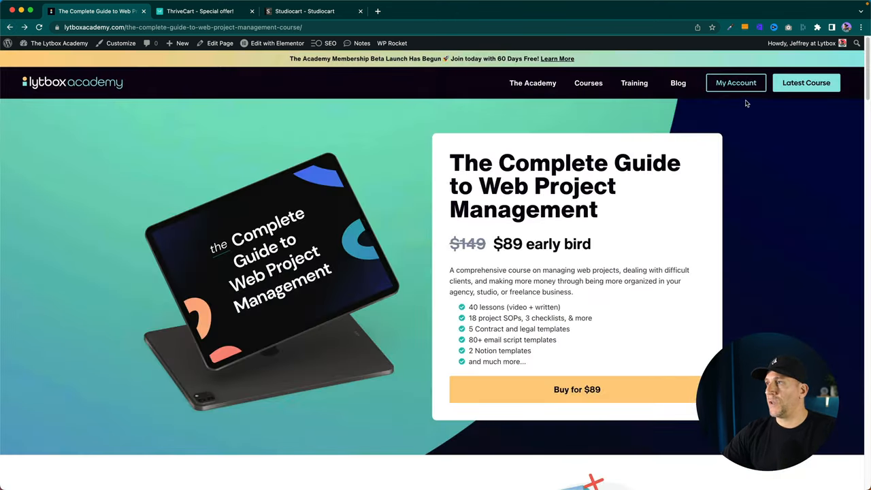
pyautogui.click(736, 83)
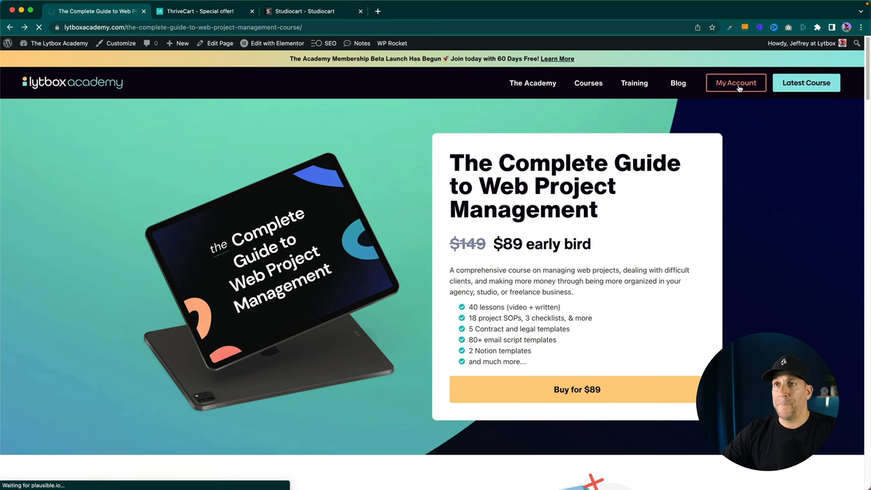
pyautogui.click(736, 82)
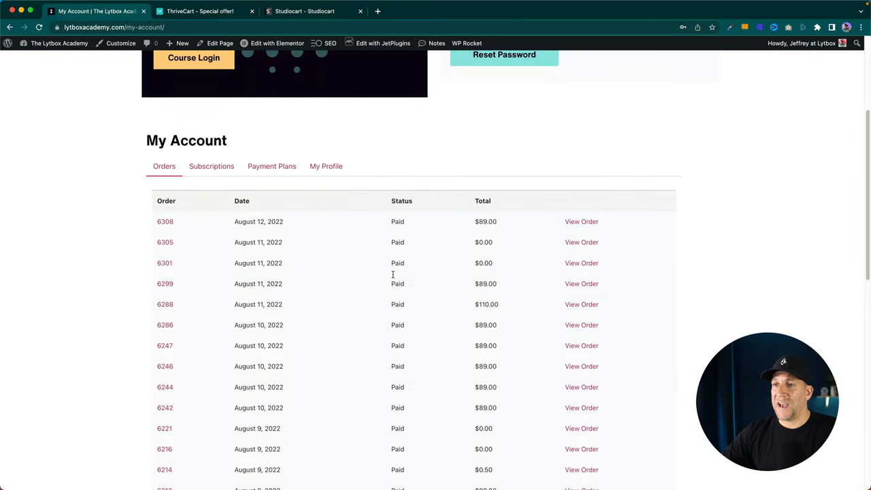
pyautogui.scroll(-3)
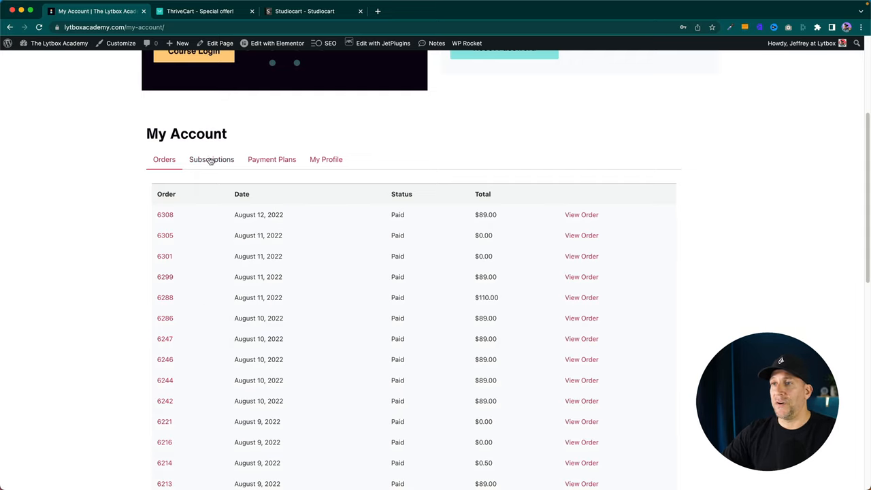
pyautogui.click(212, 159)
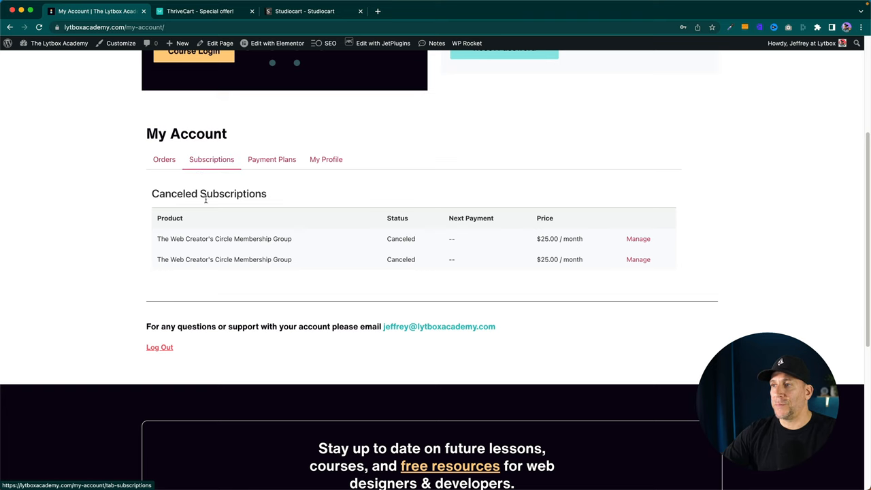
pyautogui.click(637, 239)
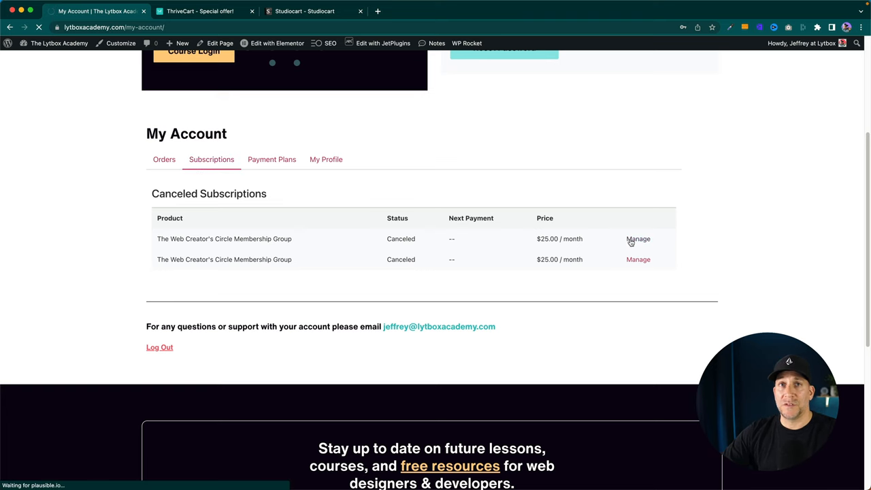
pyautogui.click(638, 239)
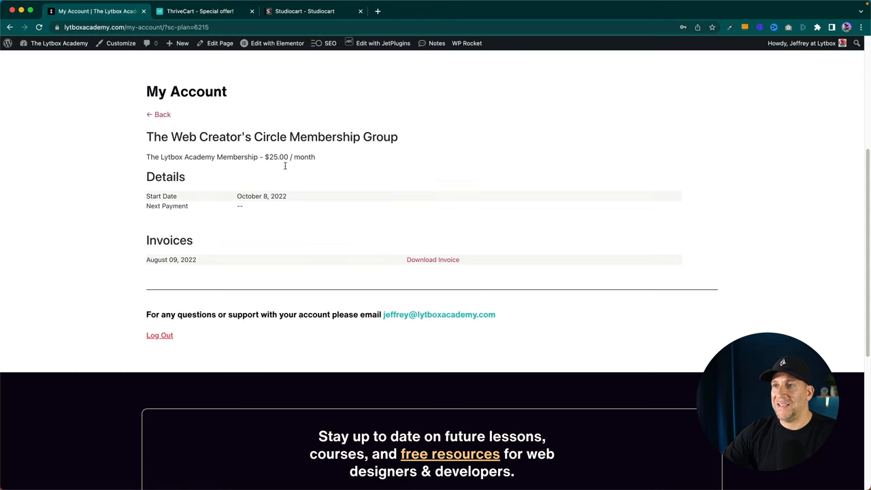
# Step: Return to the account overview and view order 6308 for the $89 course
pyautogui.click(159, 114)
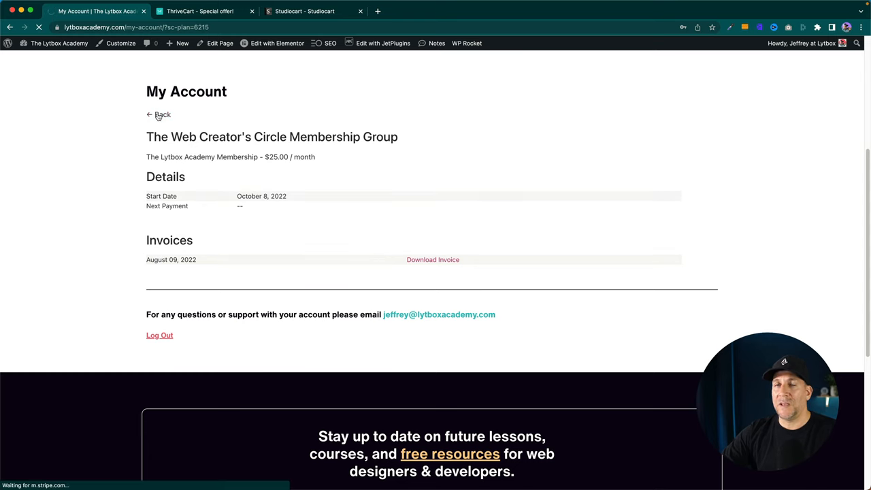
pyautogui.click(159, 114)
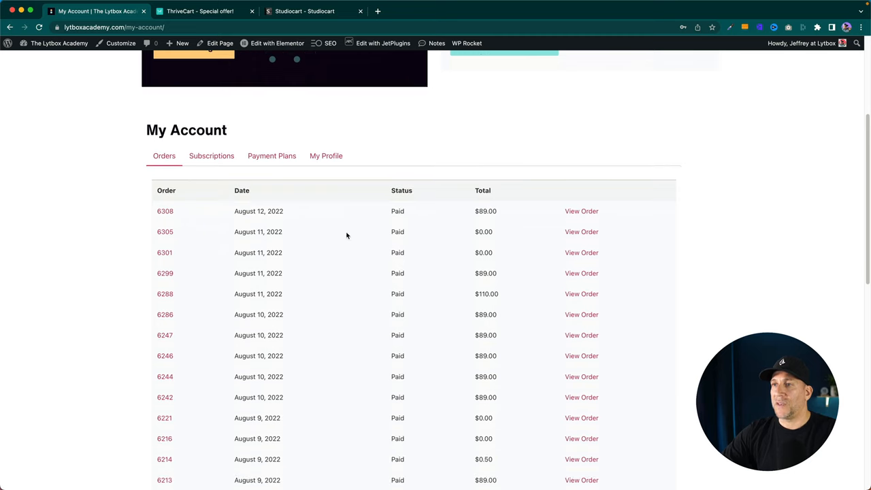
pyautogui.click(581, 211)
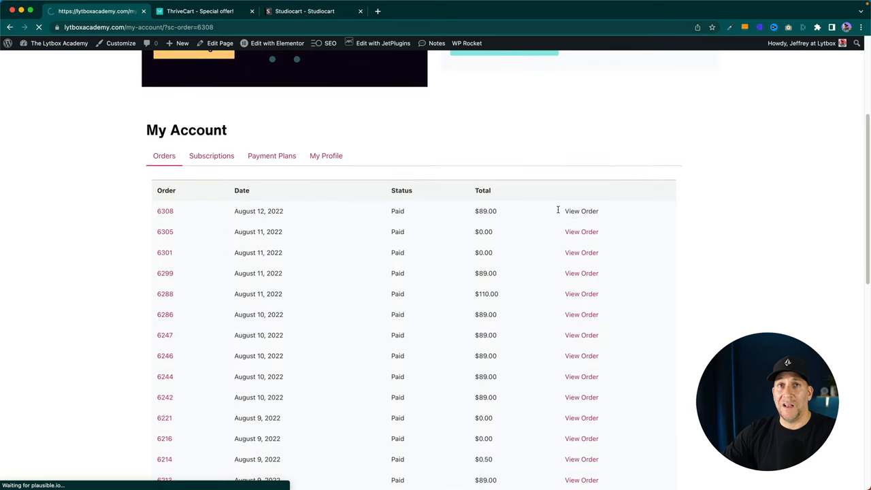
pyautogui.click(581, 211)
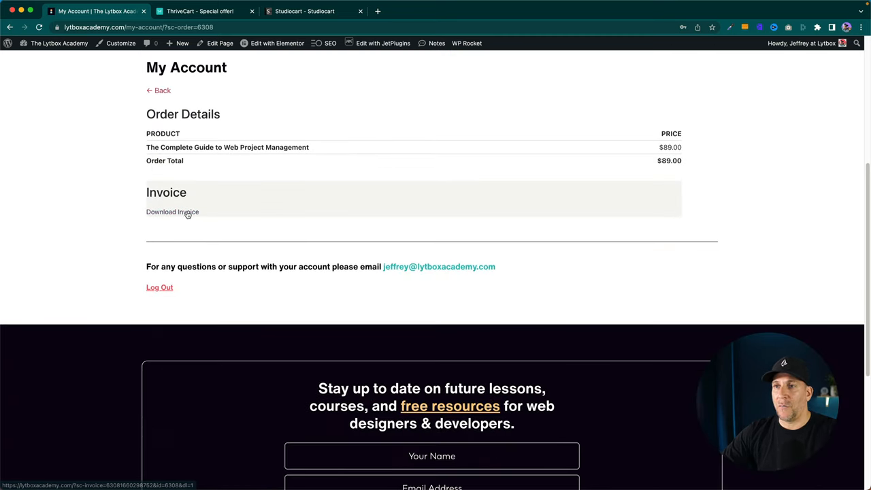
pyautogui.moveTo(382, 98)
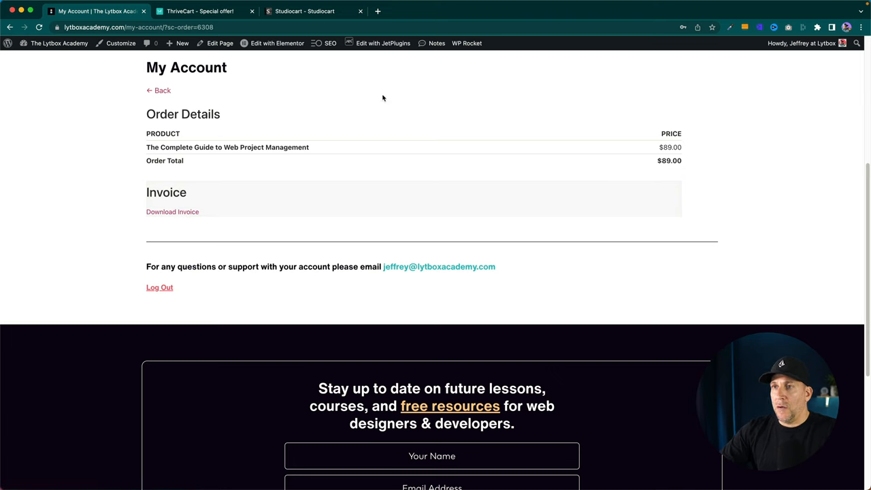
pyautogui.moveTo(238, 256)
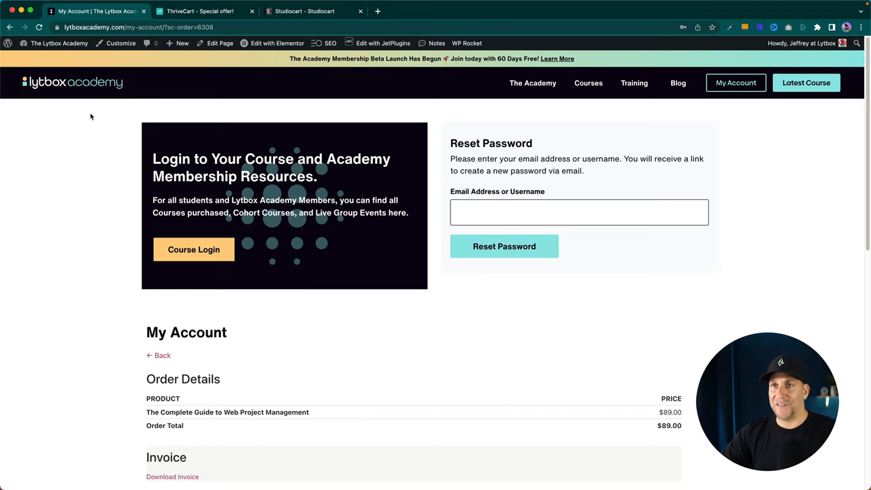
# Step: Open The Academy sales page and click Become a Member on the $25/month offer
pyautogui.click(532, 82)
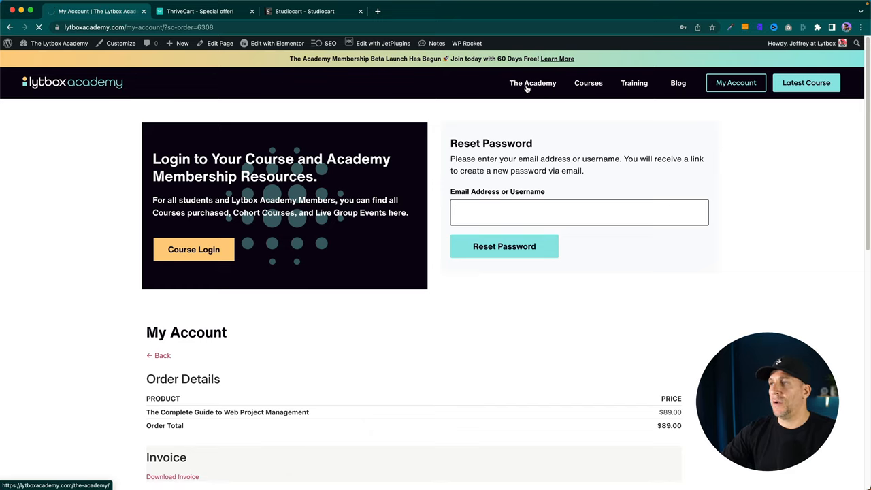
pyautogui.click(532, 82)
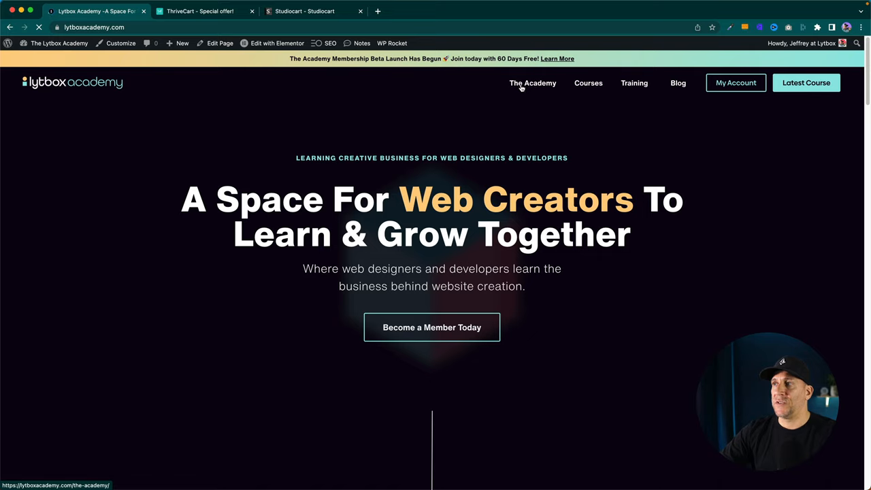
pyautogui.click(532, 82)
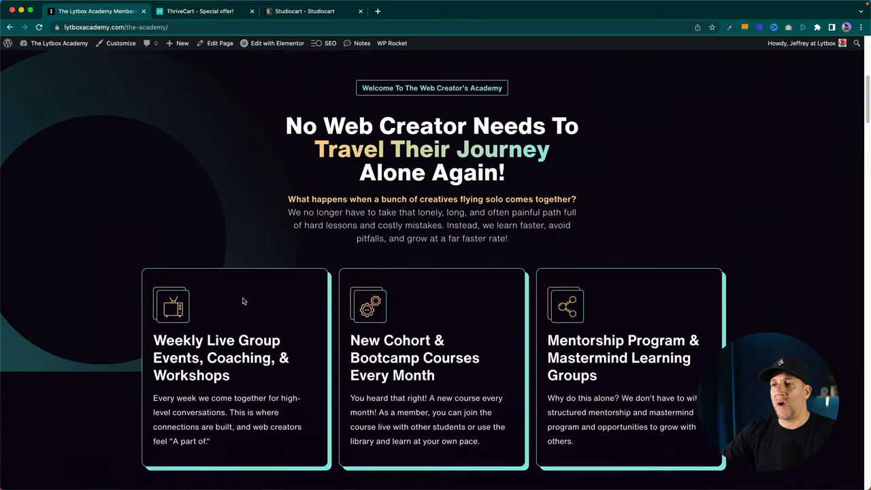
pyautogui.scroll(-3)
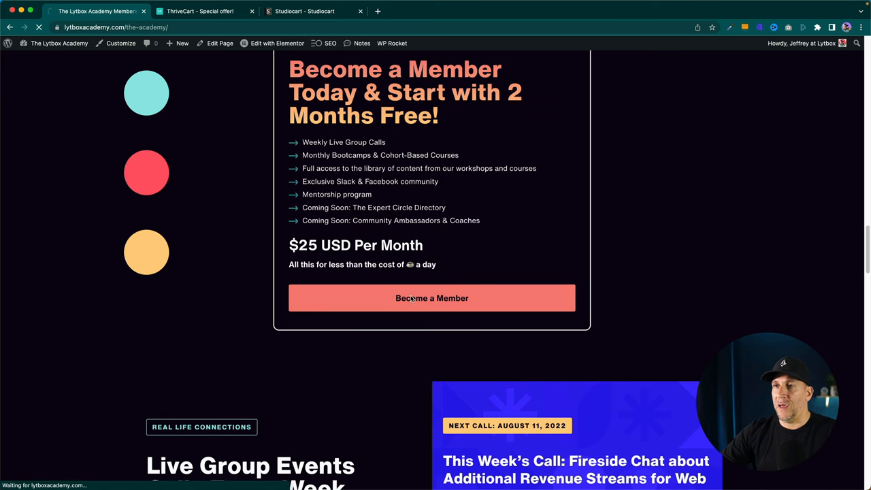
pyautogui.click(432, 298)
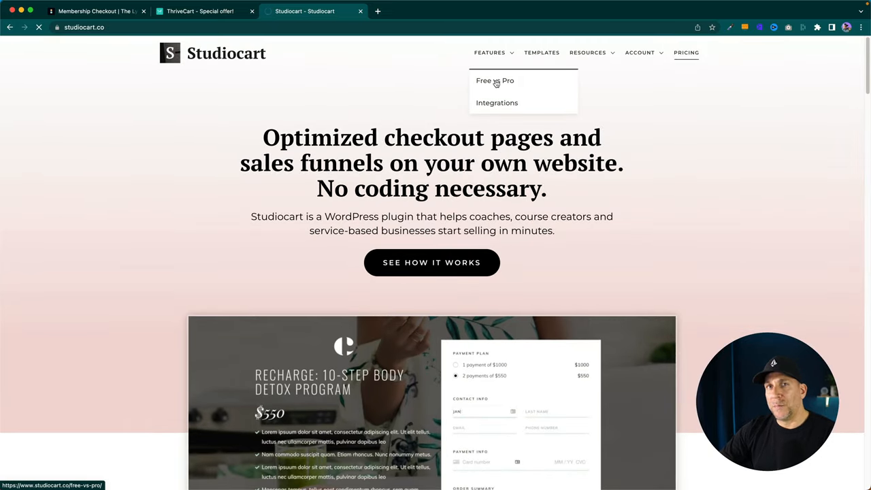
# Step: Open Features > Free vs Pro and scroll to integrations, highlighting Zapier as Pro-only
pyautogui.click(494, 80)
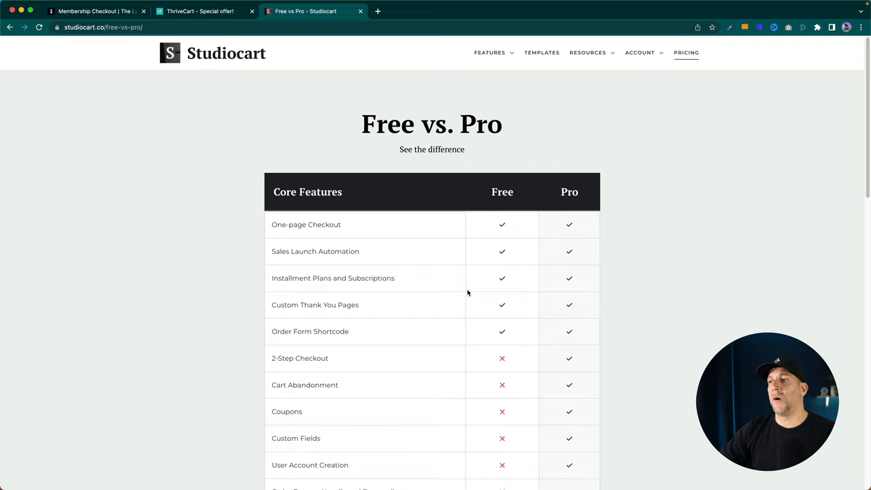
pyautogui.moveTo(363, 333)
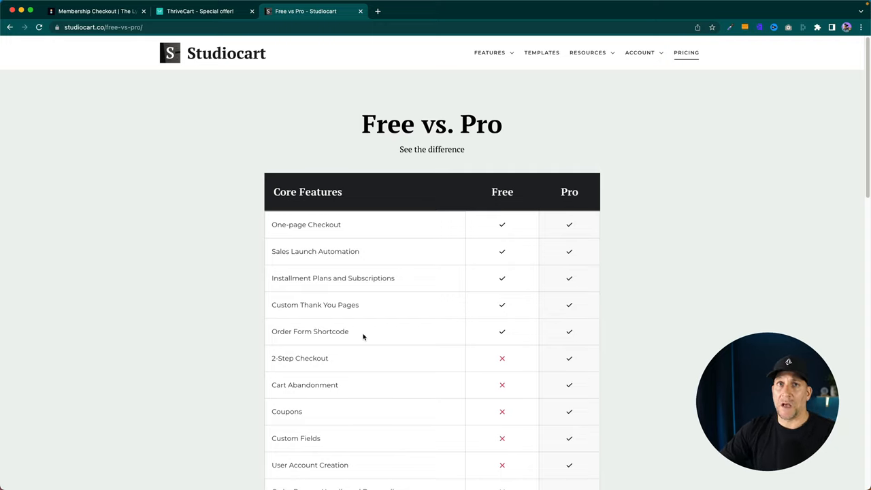
pyautogui.moveTo(361, 345)
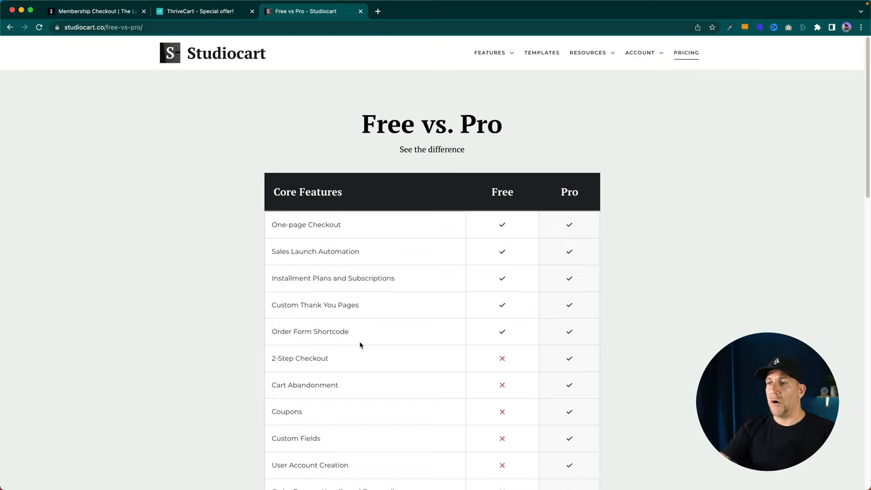
pyautogui.moveTo(513, 345)
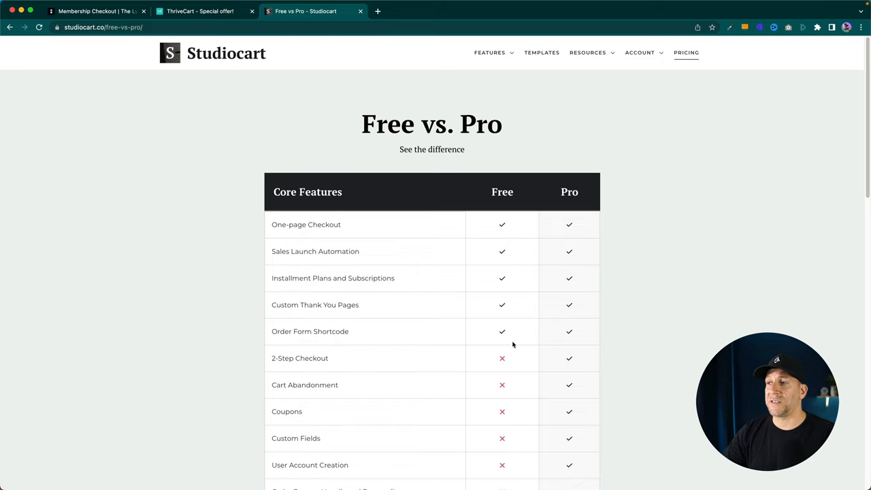
pyautogui.moveTo(600, 304)
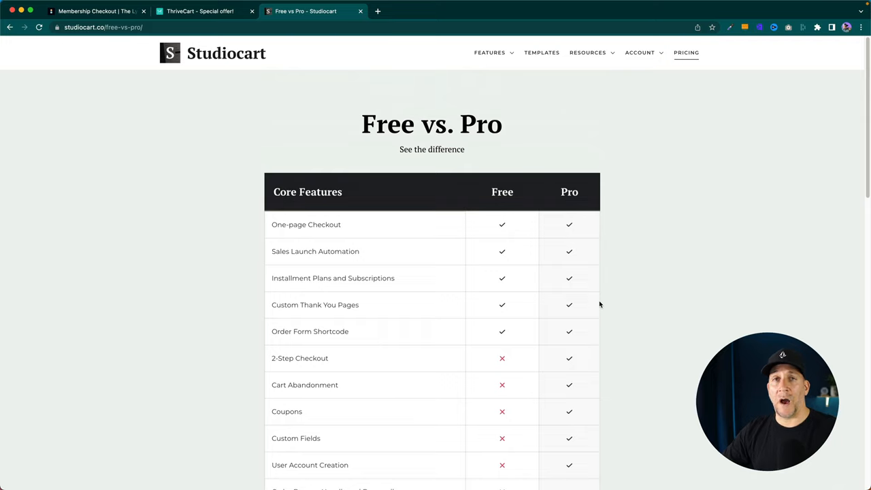
pyautogui.moveTo(591, 306)
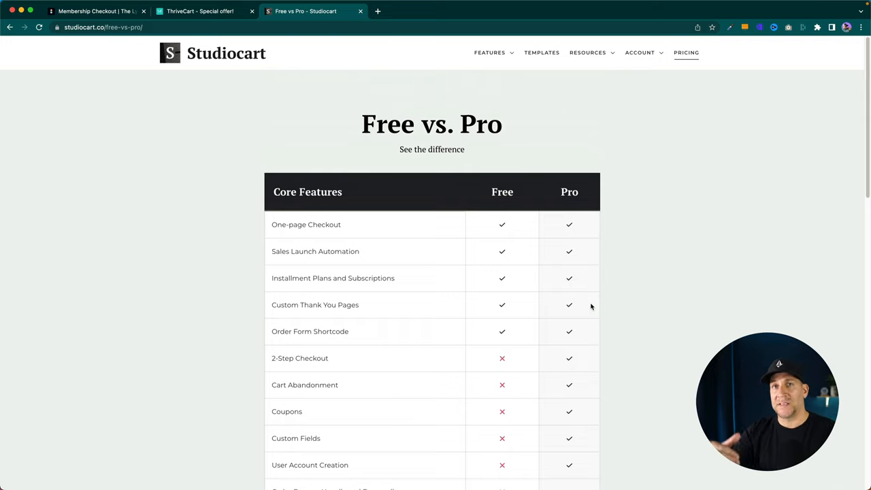
pyautogui.scroll(-3)
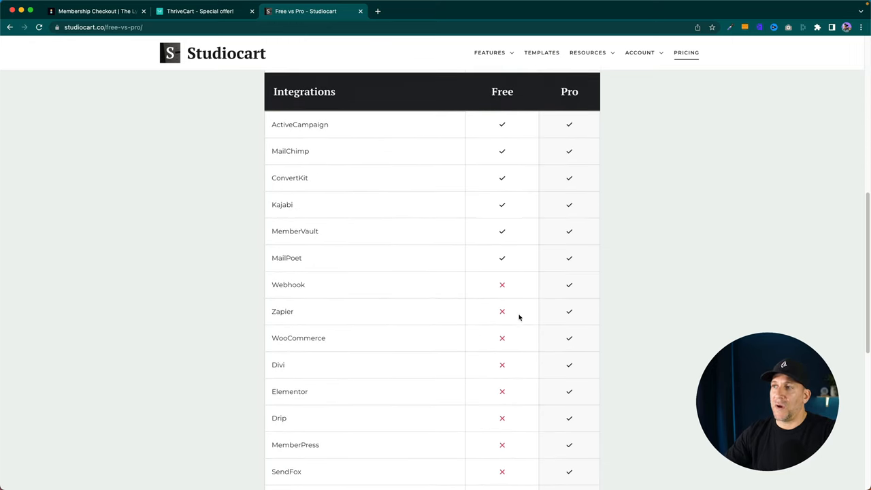
pyautogui.scroll(-3)
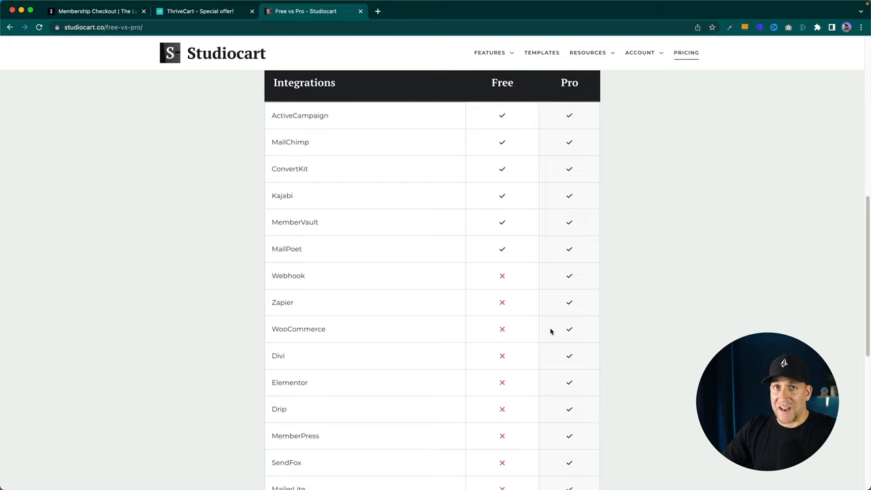
pyautogui.moveTo(296, 306)
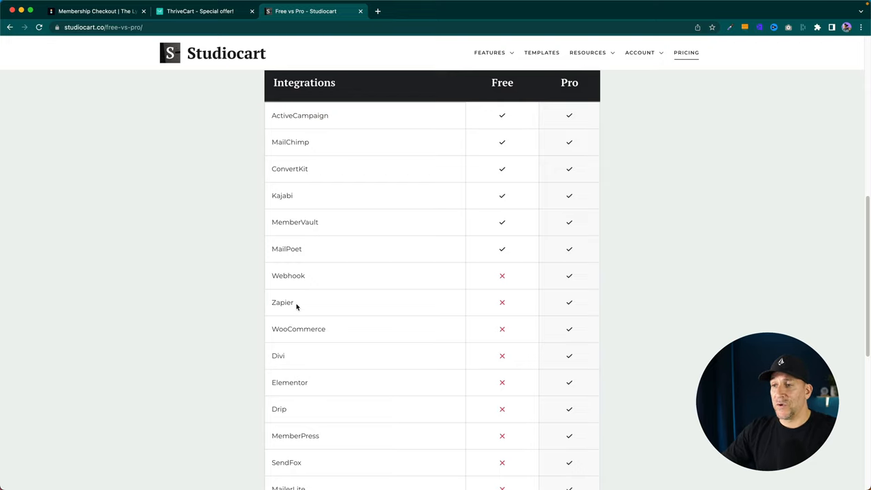
pyautogui.doubleClick(283, 303)
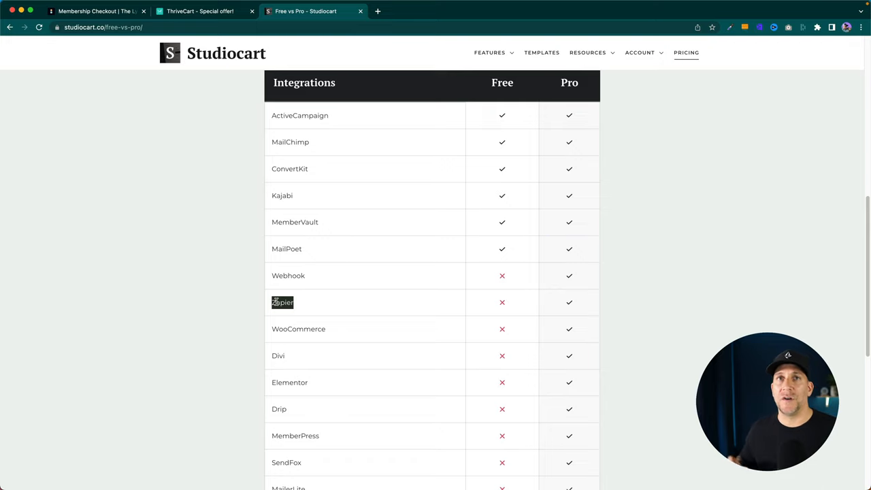
pyautogui.moveTo(598, 60)
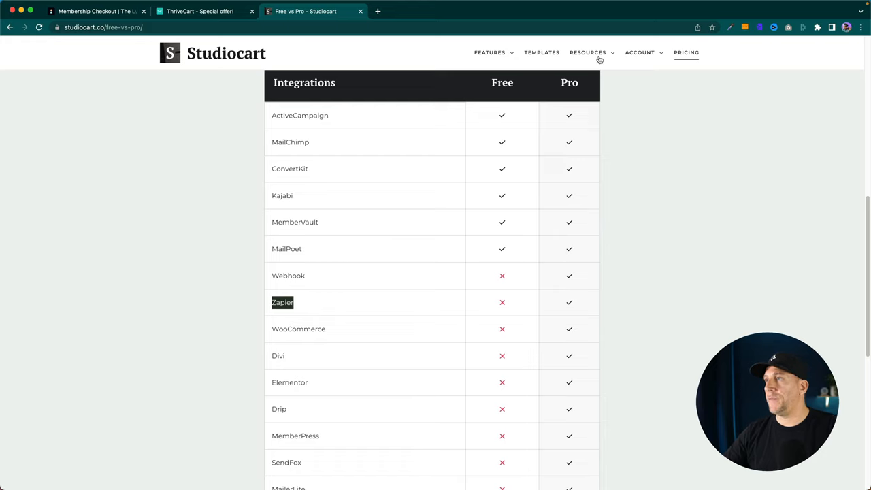
# Step: Open the Changelog from Resources, then follow the link to the public roadmap
pyautogui.click(587, 53)
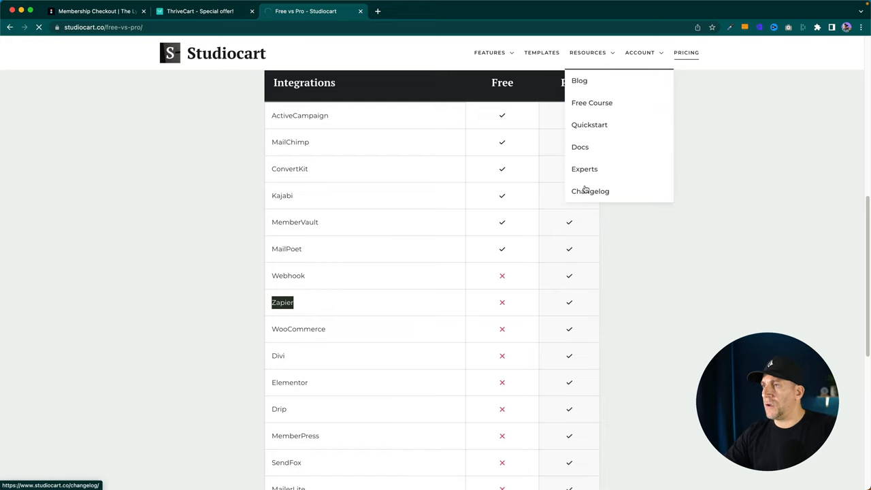
pyautogui.click(591, 191)
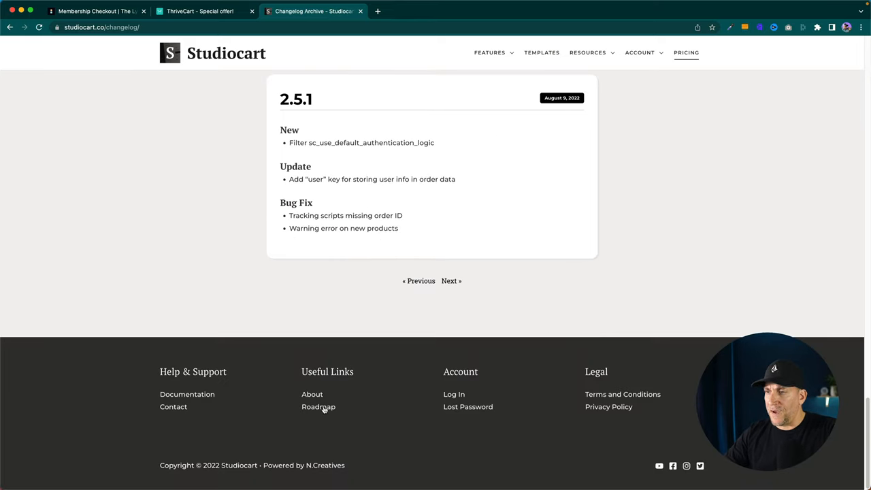
pyautogui.click(318, 406)
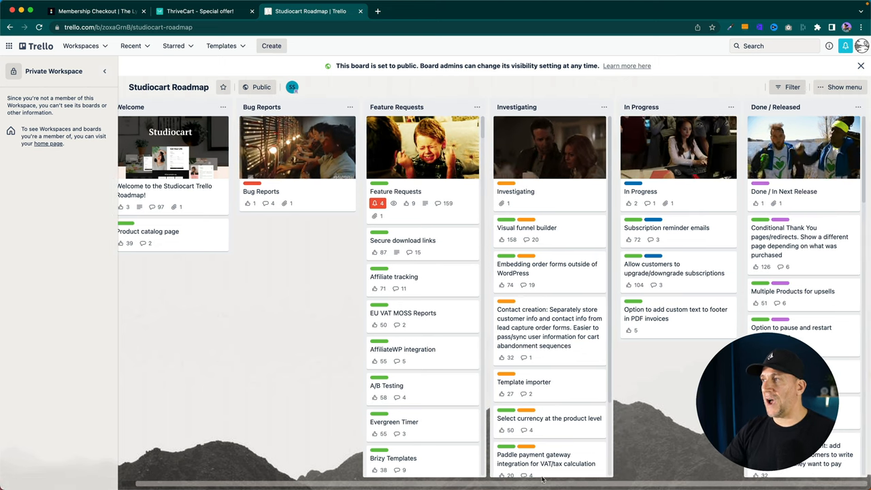
# Step: Scroll down the Trello roadmap's Done / Released list
pyautogui.scroll(-3)
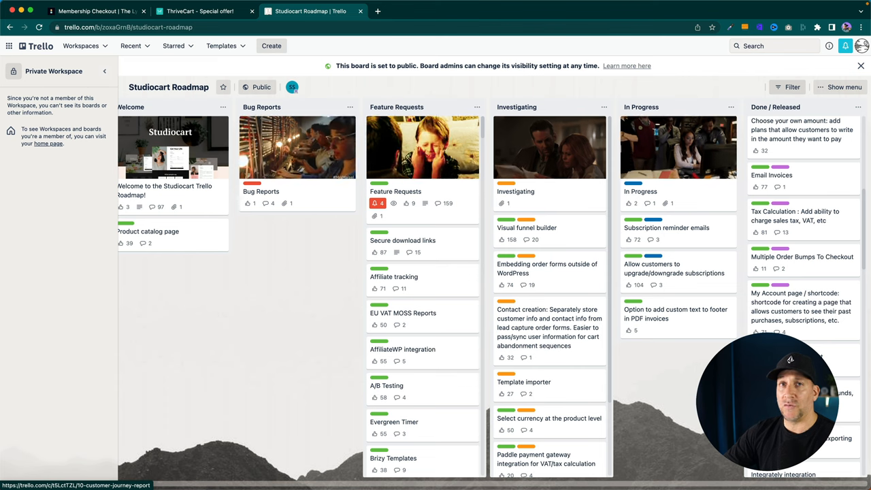
pyautogui.scroll(-3)
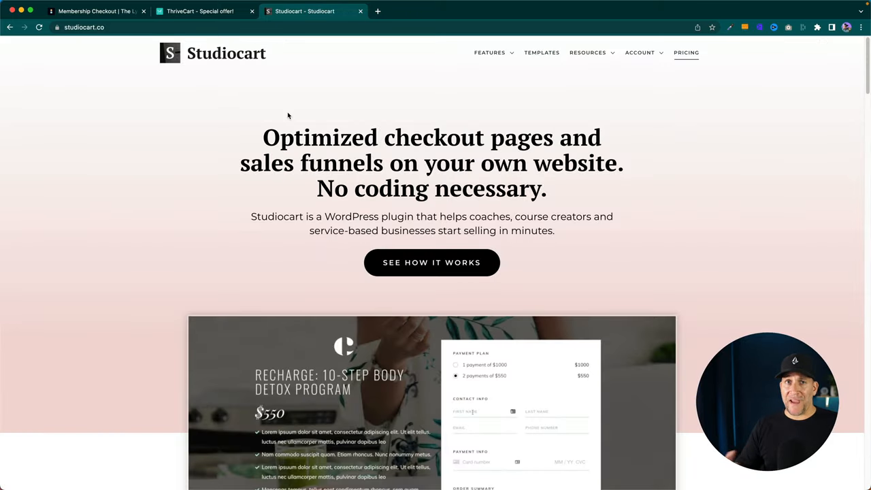
# Step: Open Pricing, scroll to the features list, and briefly compare the ThriveCart tab
pyautogui.write('JAN')
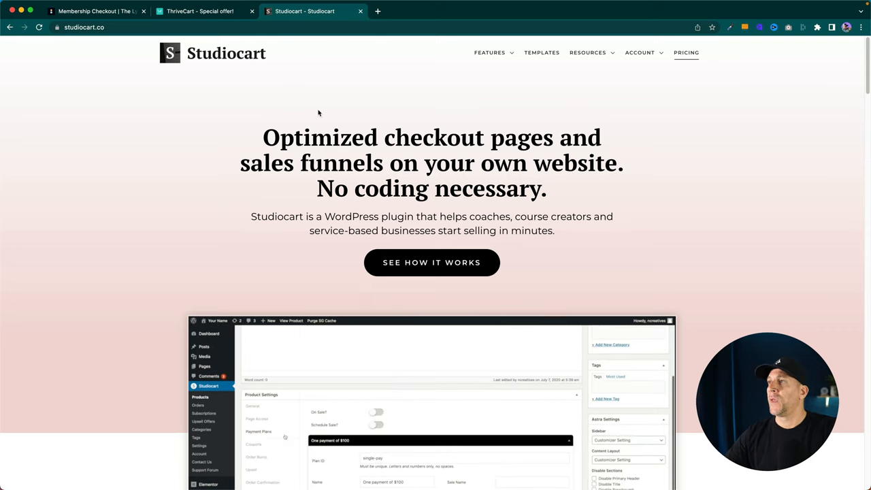
pyautogui.click(686, 53)
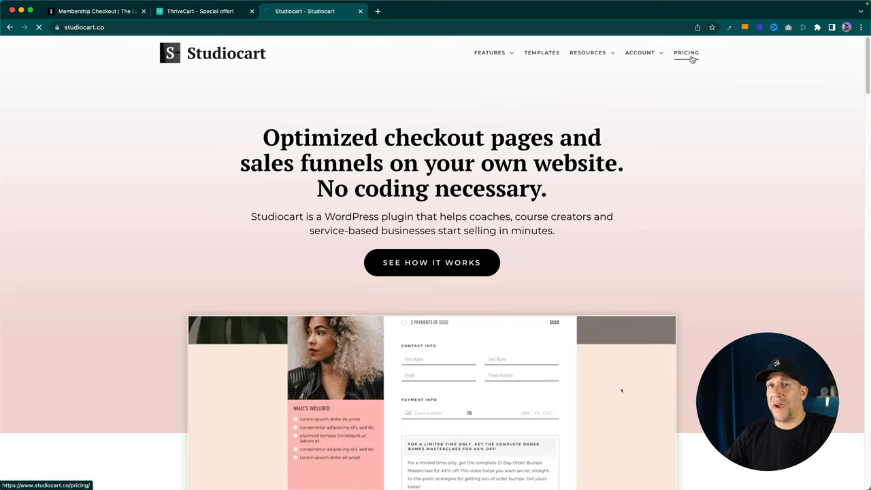
pyautogui.click(686, 53)
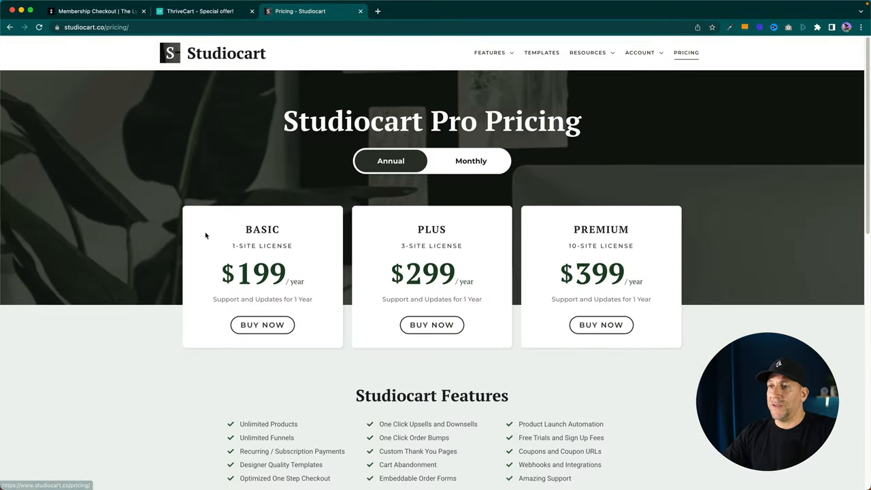
pyautogui.moveTo(305, 281)
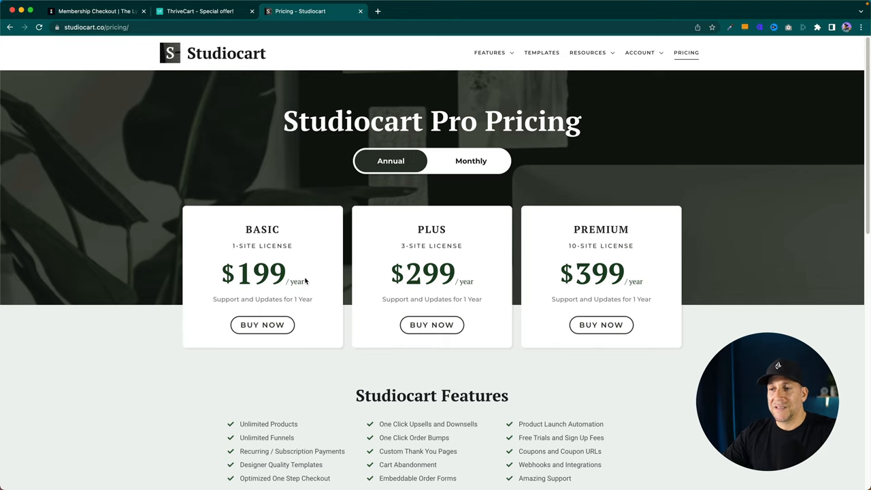
pyautogui.scroll(-3)
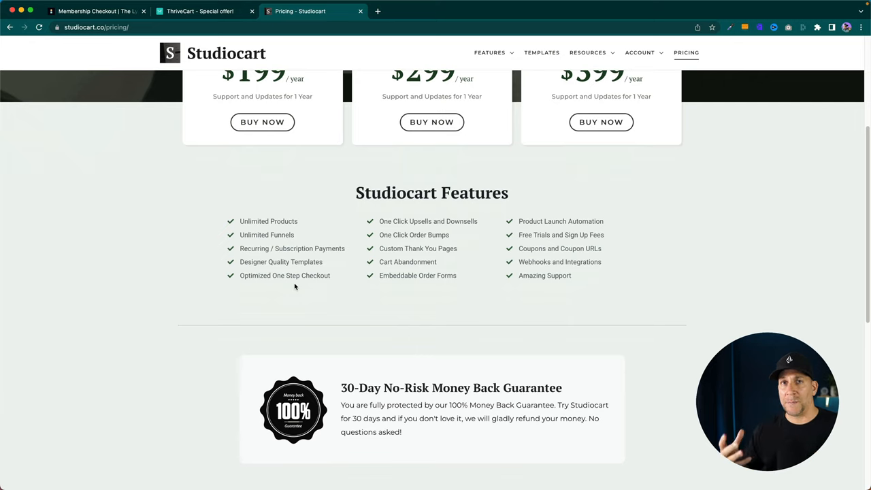
pyautogui.moveTo(222, 281)
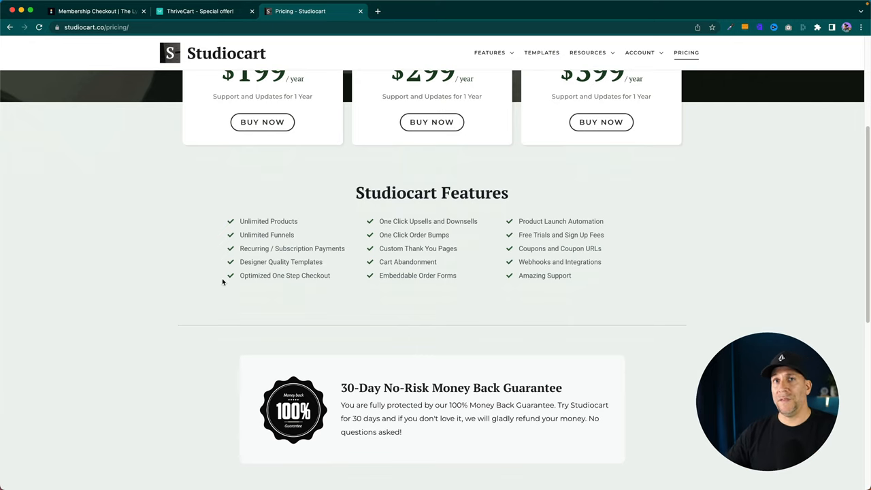
pyautogui.click(199, 11)
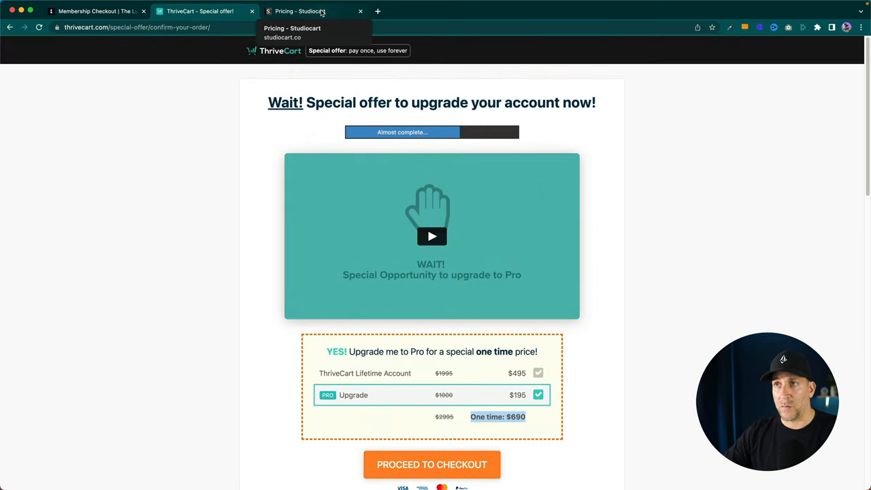
pyautogui.click(313, 11)
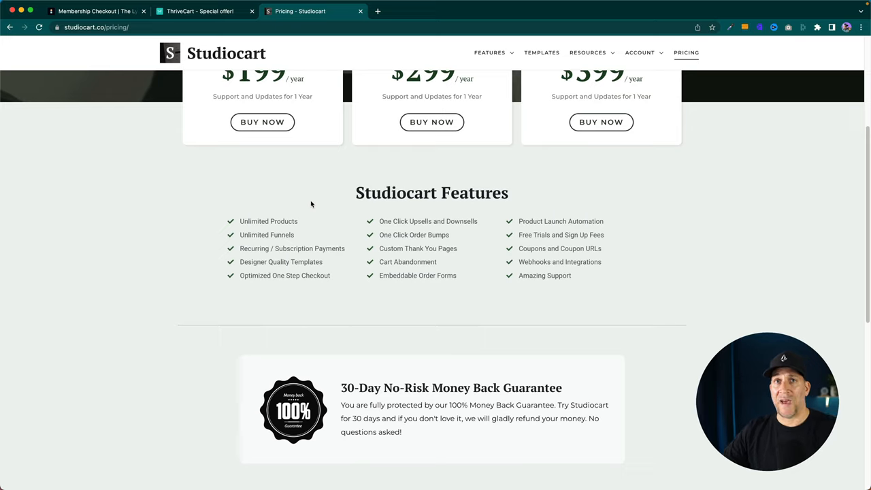